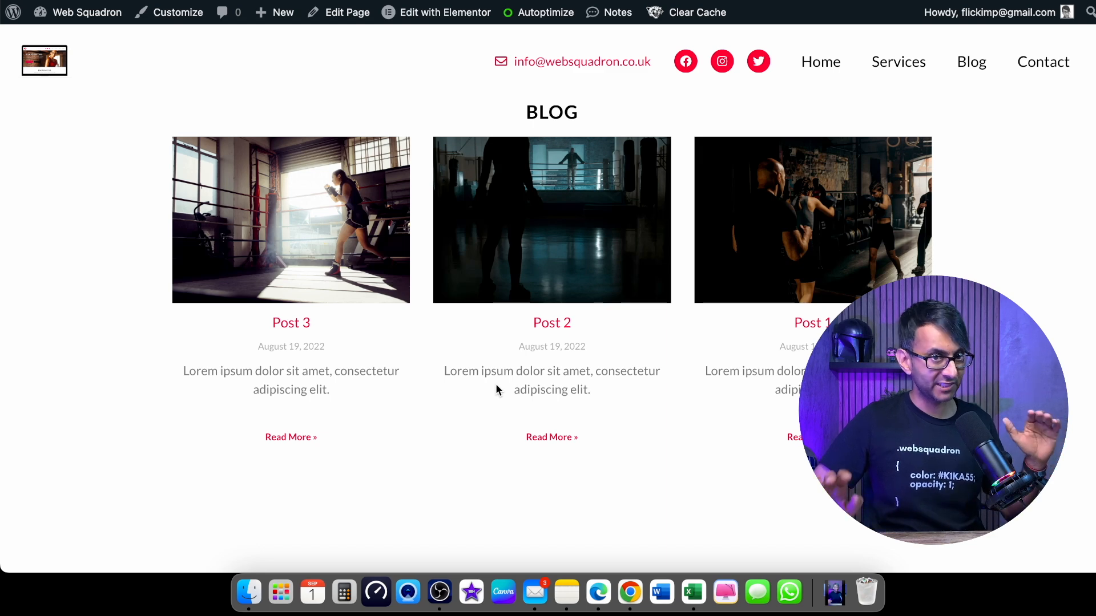
mouse_move(471, 340)
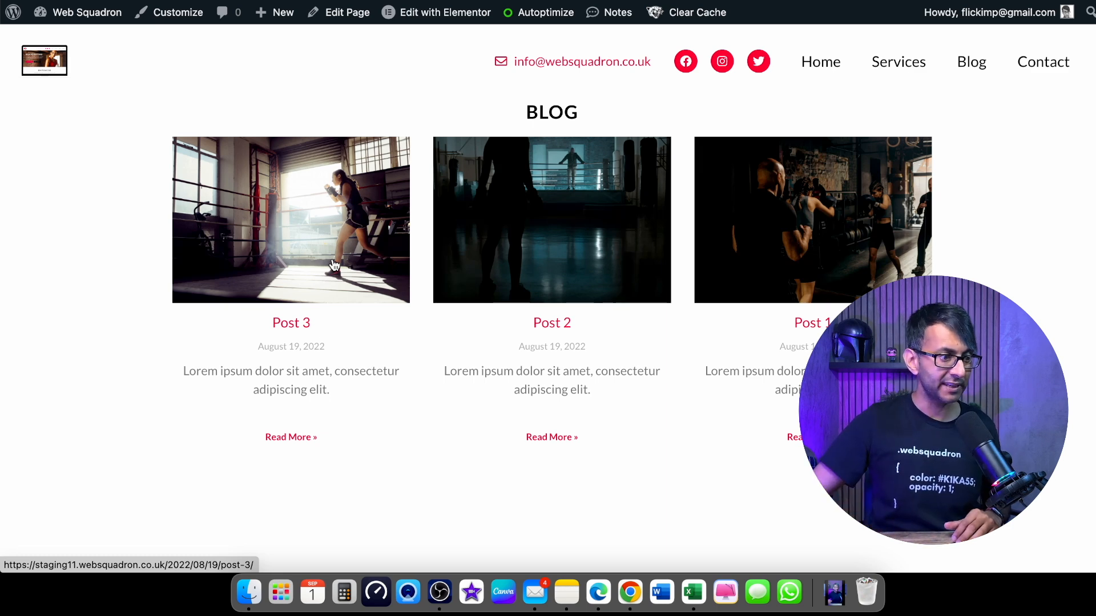
mouse_move(610, 250)
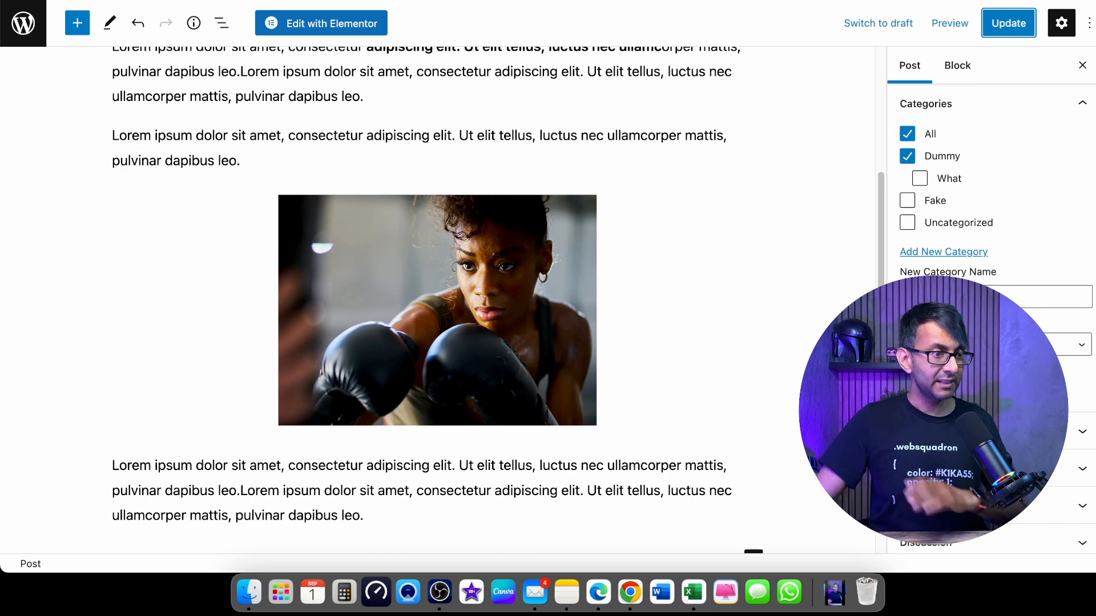
Step: Leave the post editor and open the Blog page in the Elementor editor
click(321, 23)
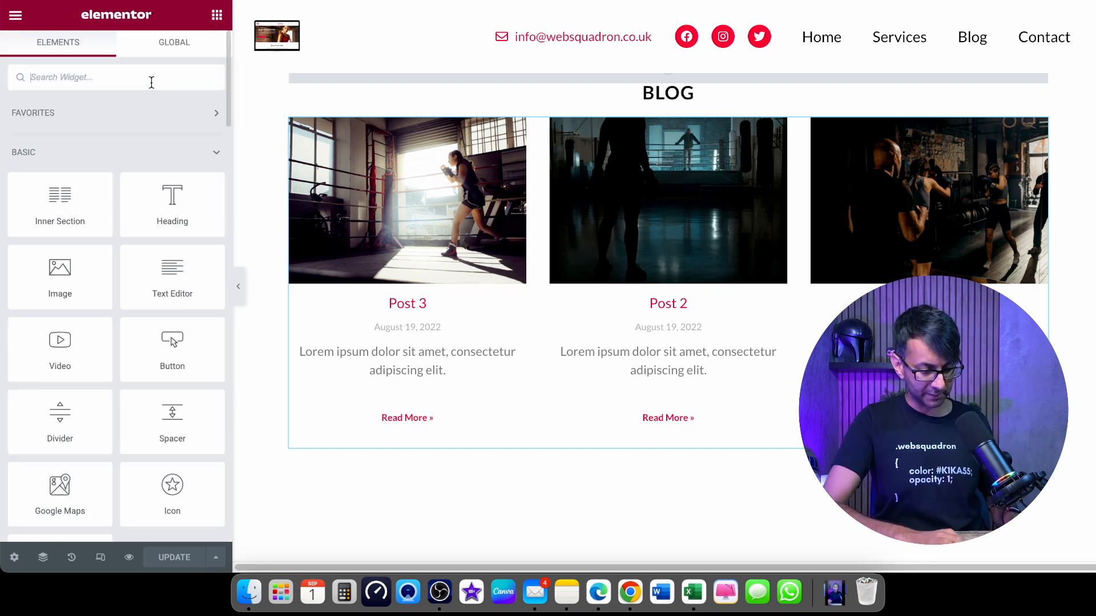
Step: Select the blog page's Posts grid and reveal its Content > Query settings
text(post)
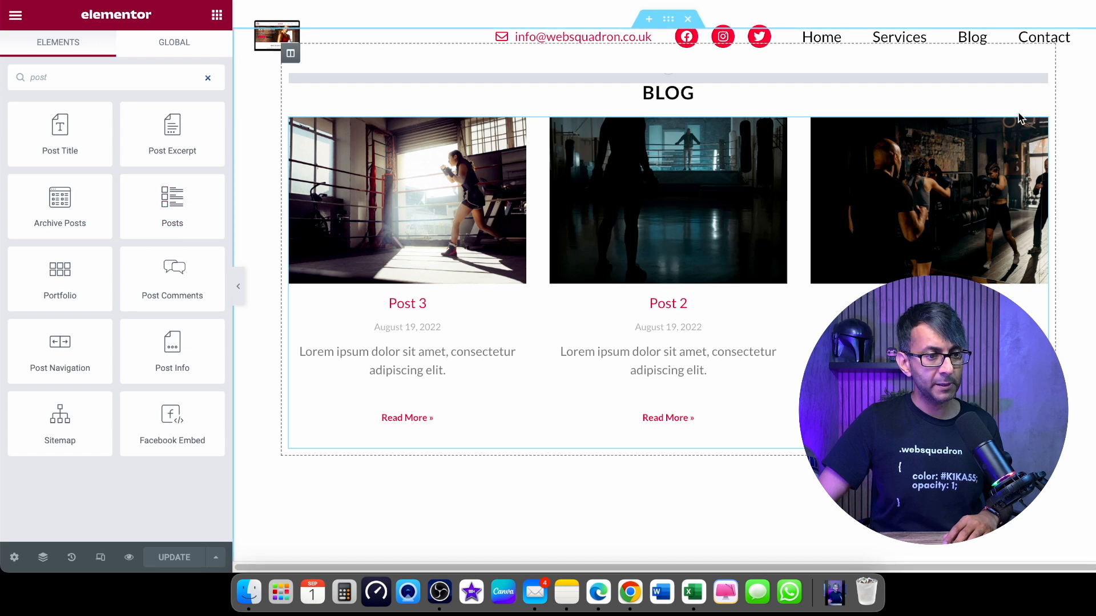
click(407, 201)
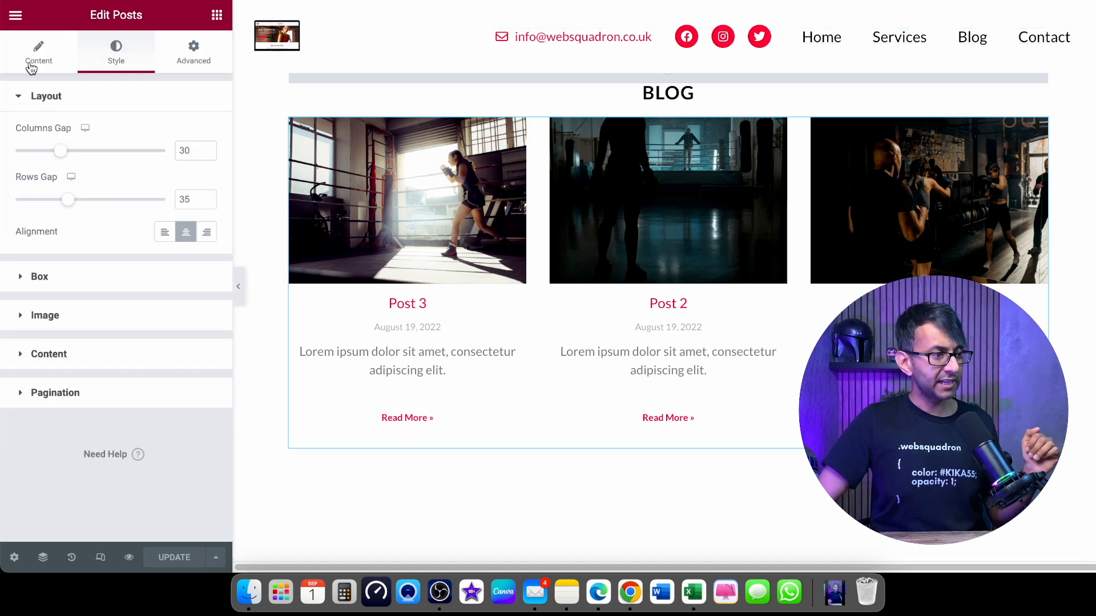
click(39, 52)
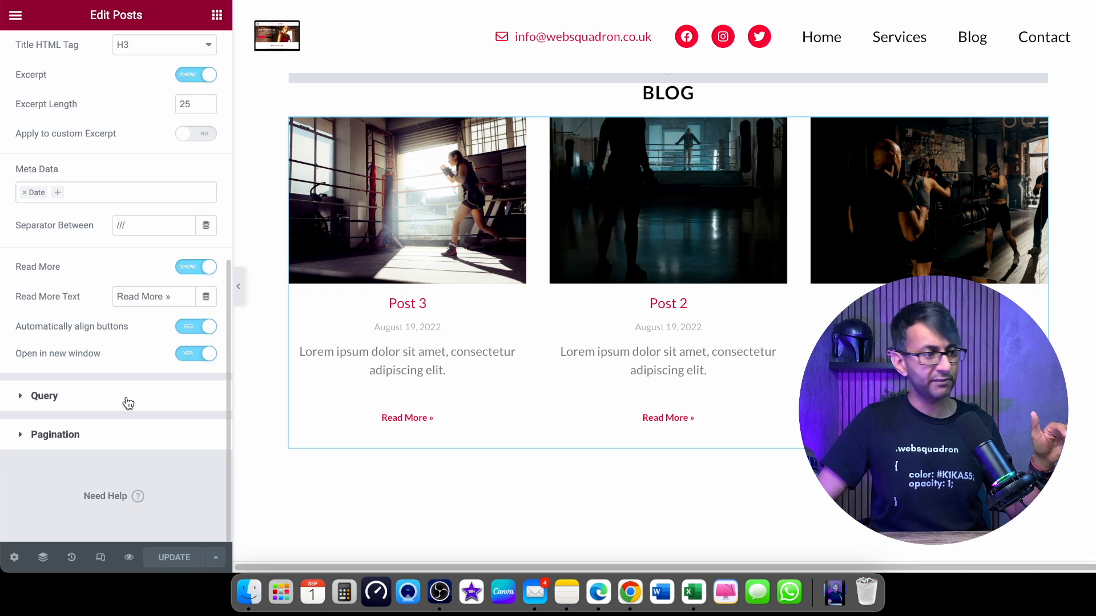
click(44, 396)
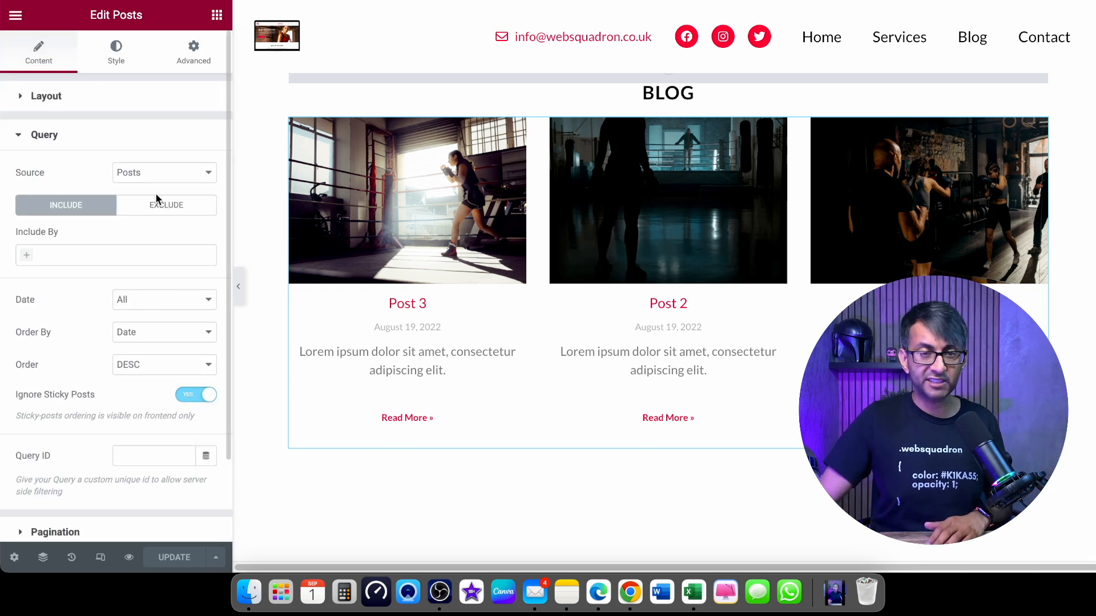
click(166, 204)
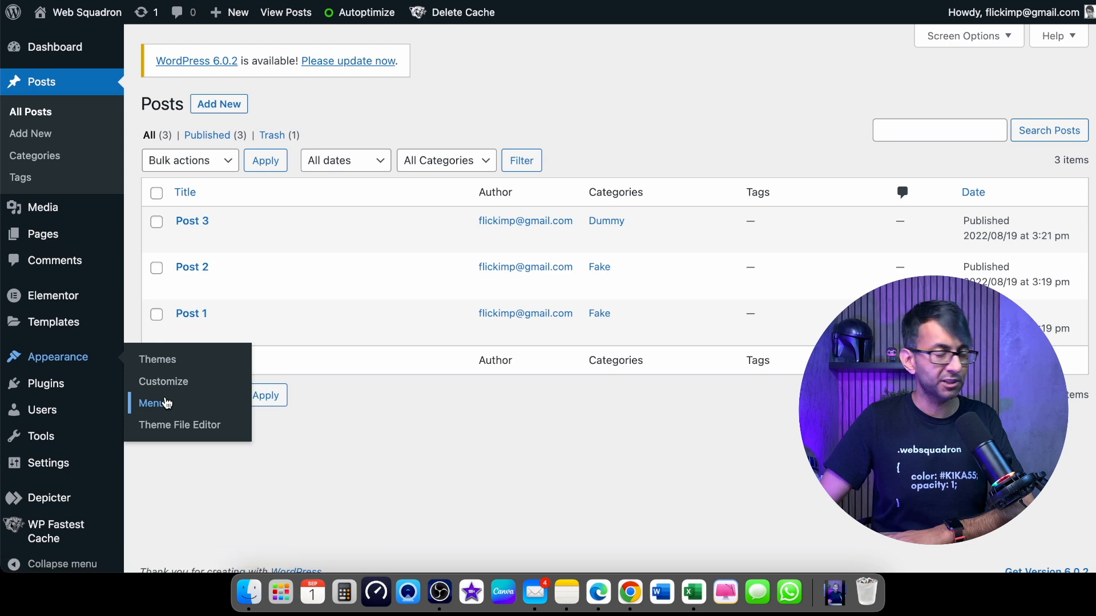
Step: Create a new menu BlogMenu and add all four categories to it
click(149, 403)
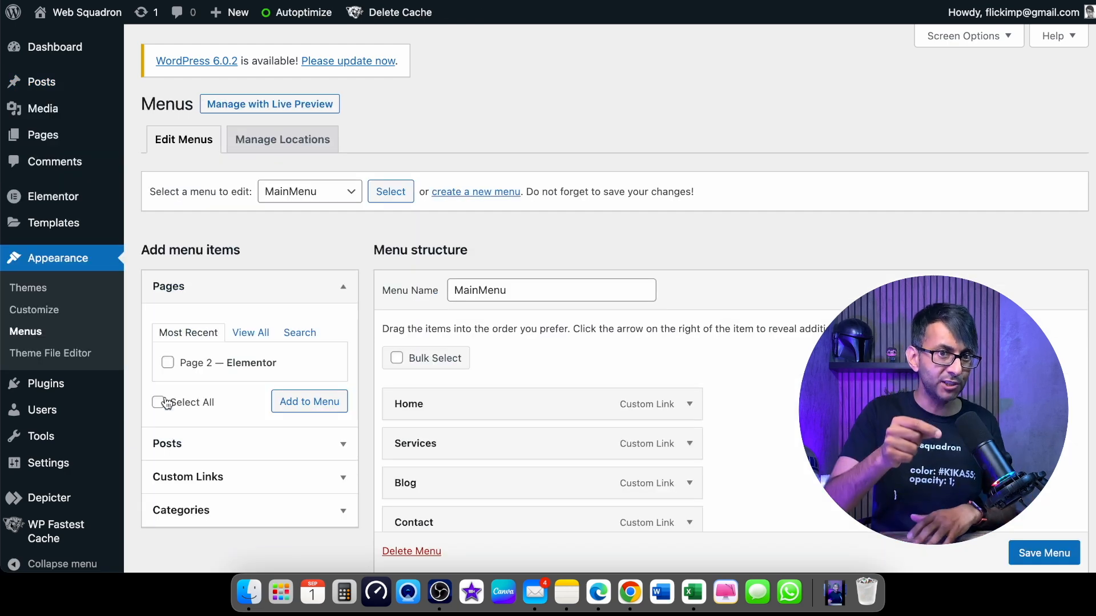
mouse_move(285, 377)
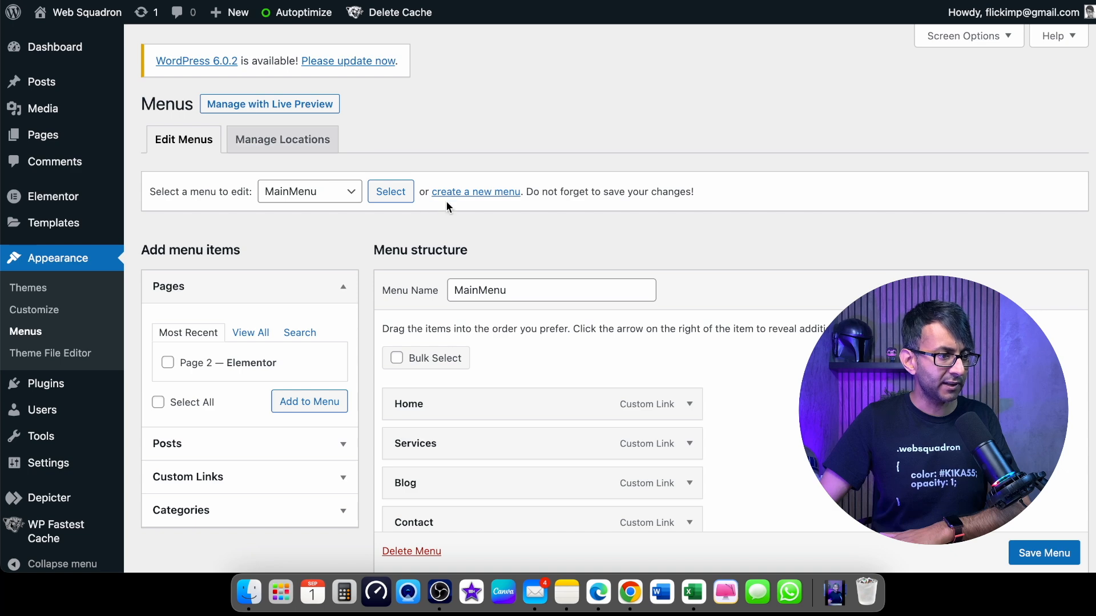
click(475, 192)
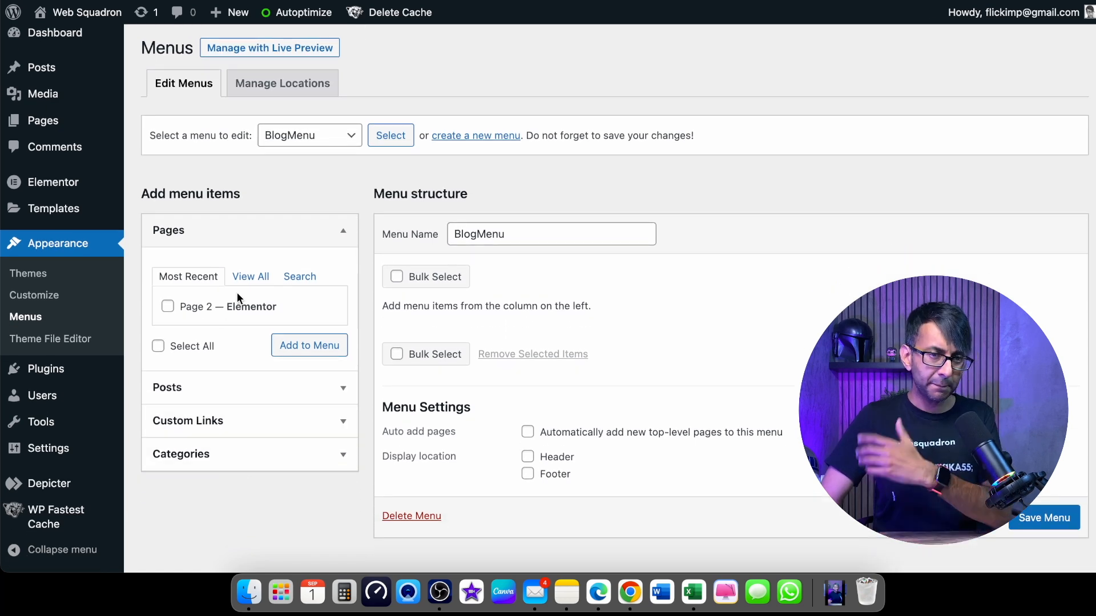
click(250, 276)
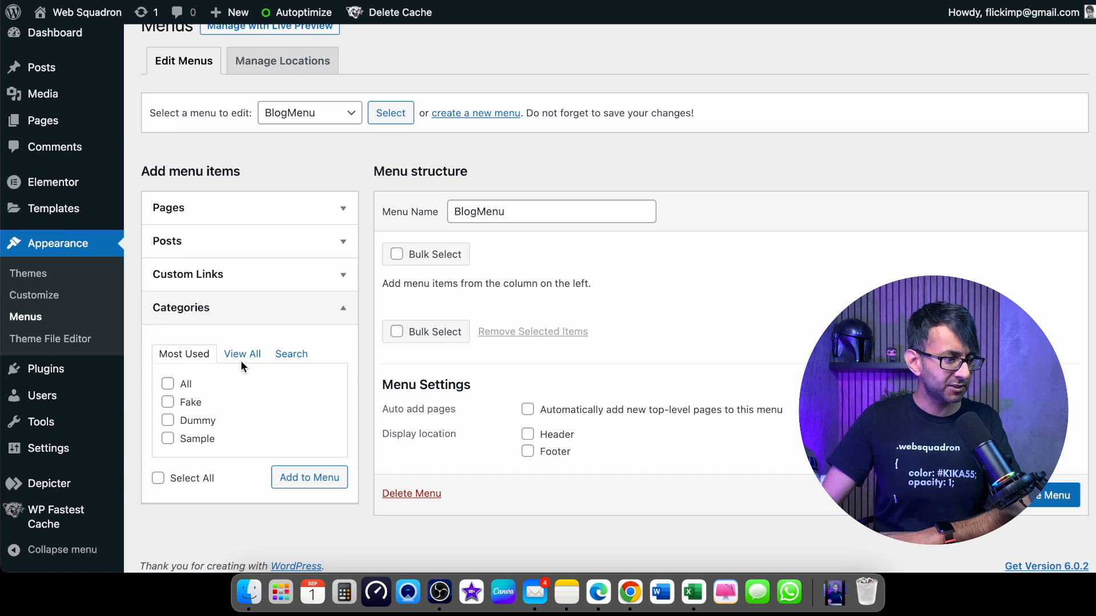
click(157, 479)
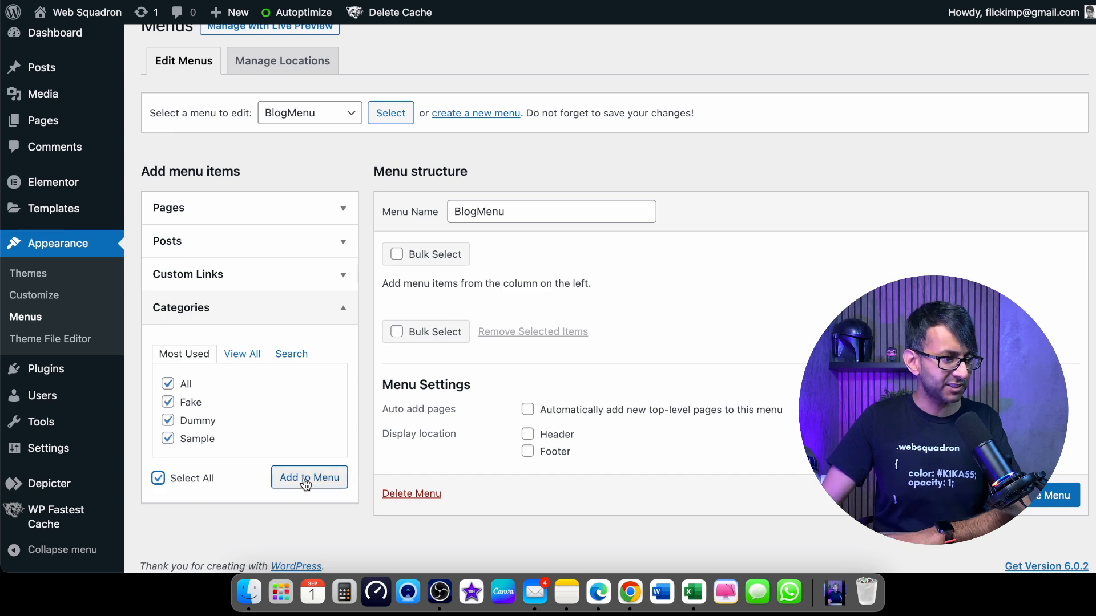
click(309, 477)
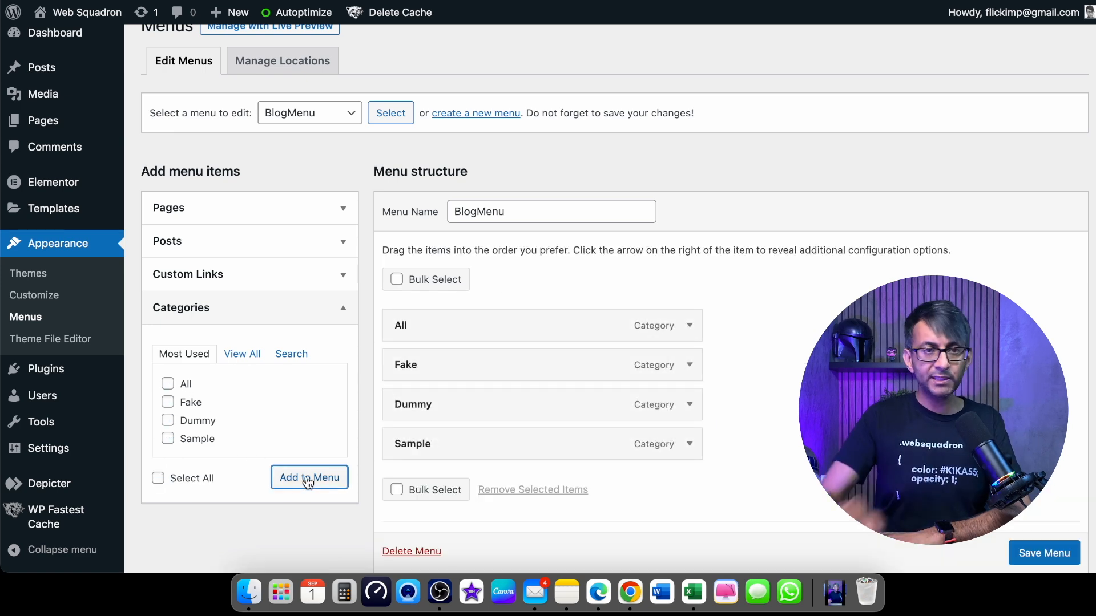
mouse_move(509, 413)
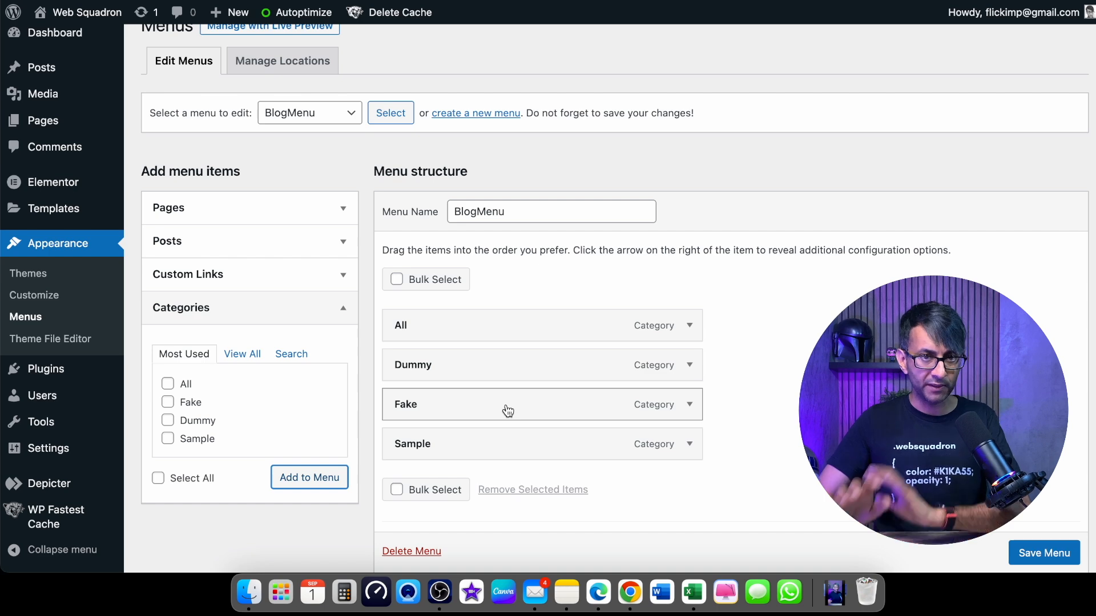
Step: Order the items All, Dummy, Fake, Sample and save the BlogMenu menu
drag(507, 404, 543, 404)
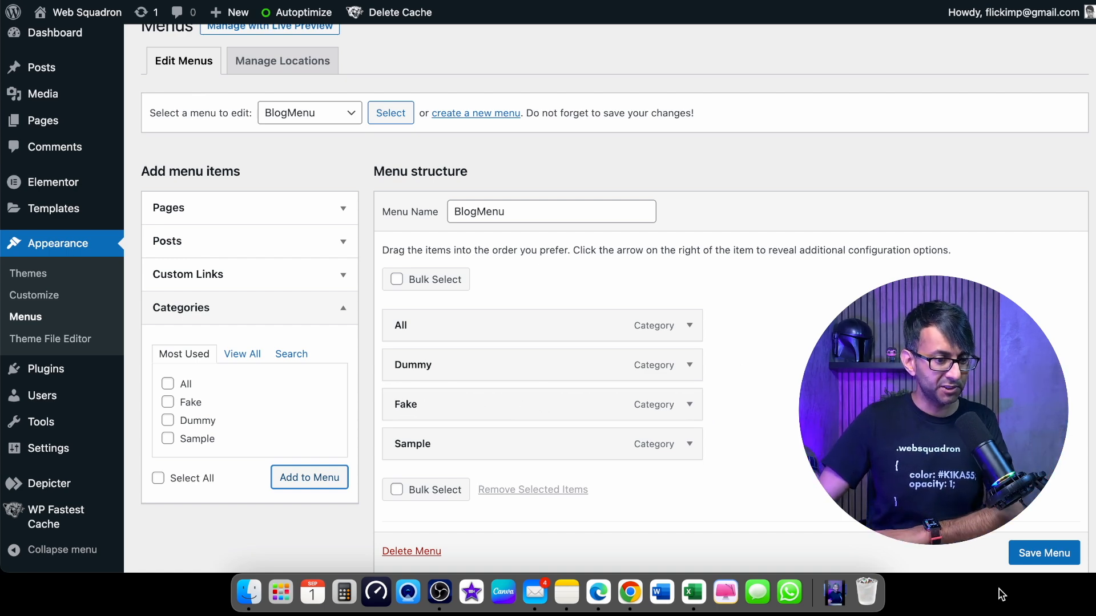
scroll(down, 3)
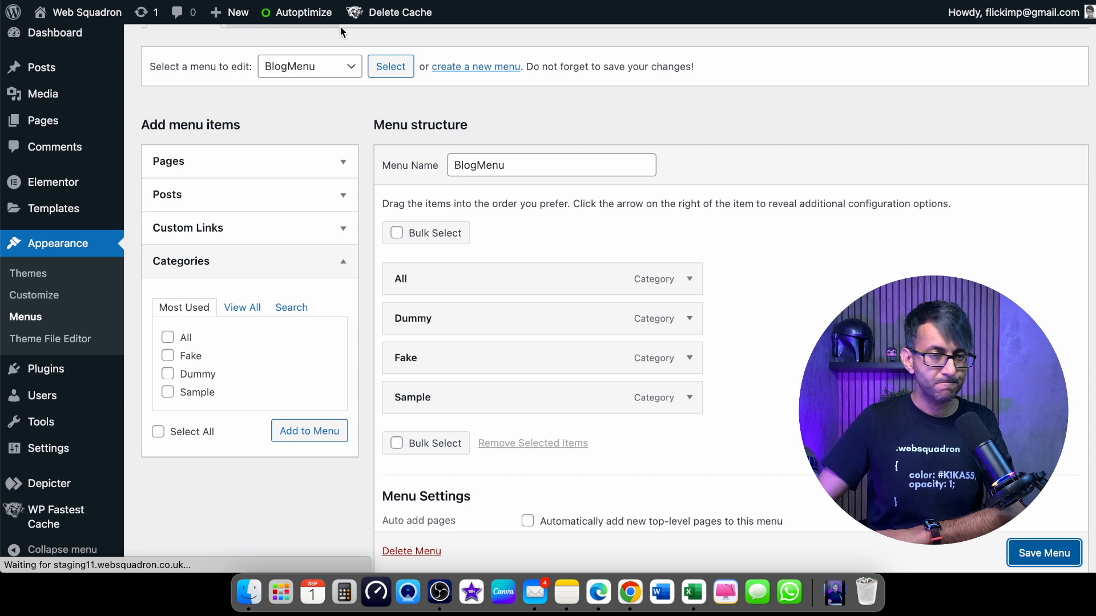
click(1043, 552)
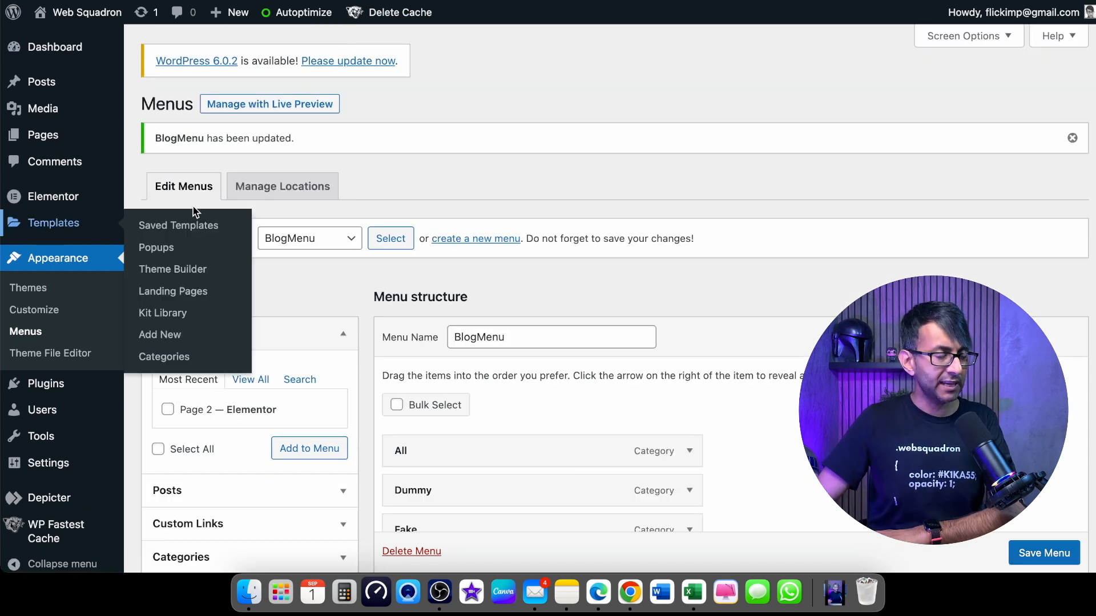
Step: Create a new Elementor template of type Archive named BlogFilters
click(178, 225)
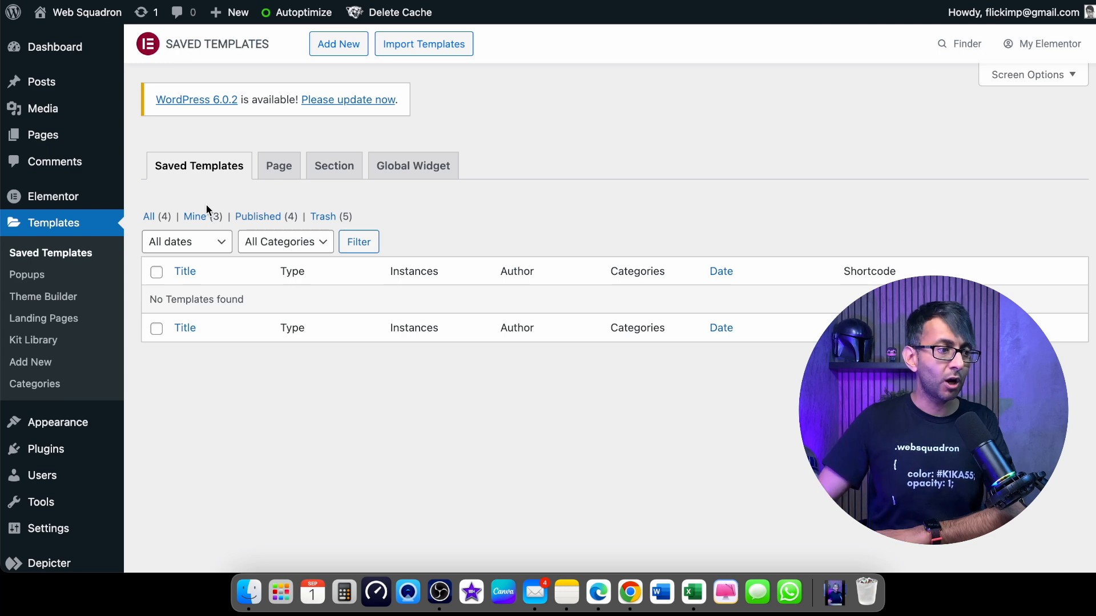
click(338, 44)
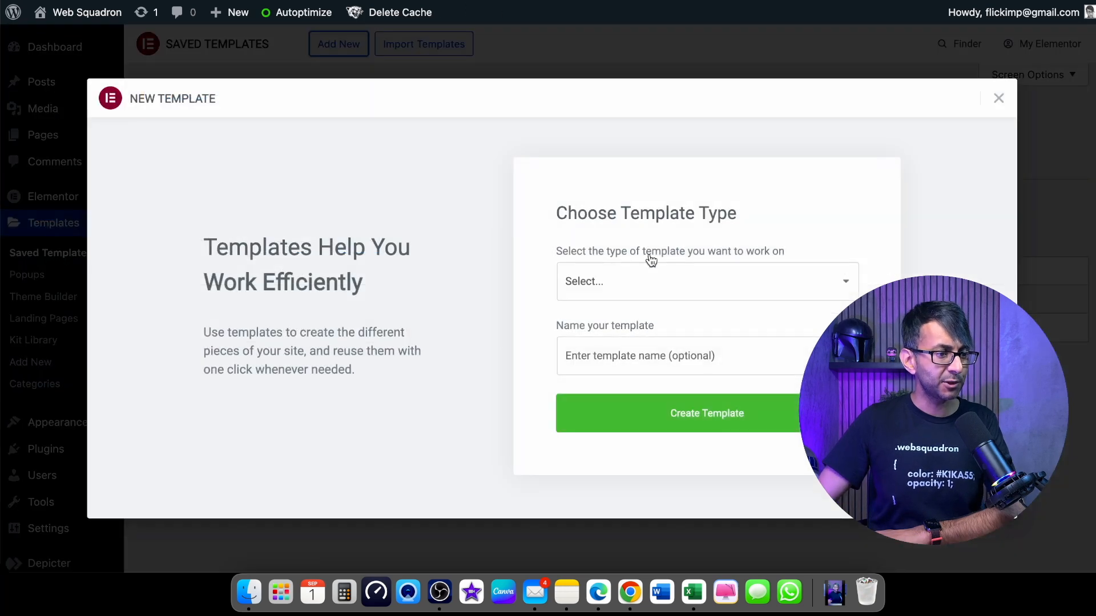
click(705, 281)
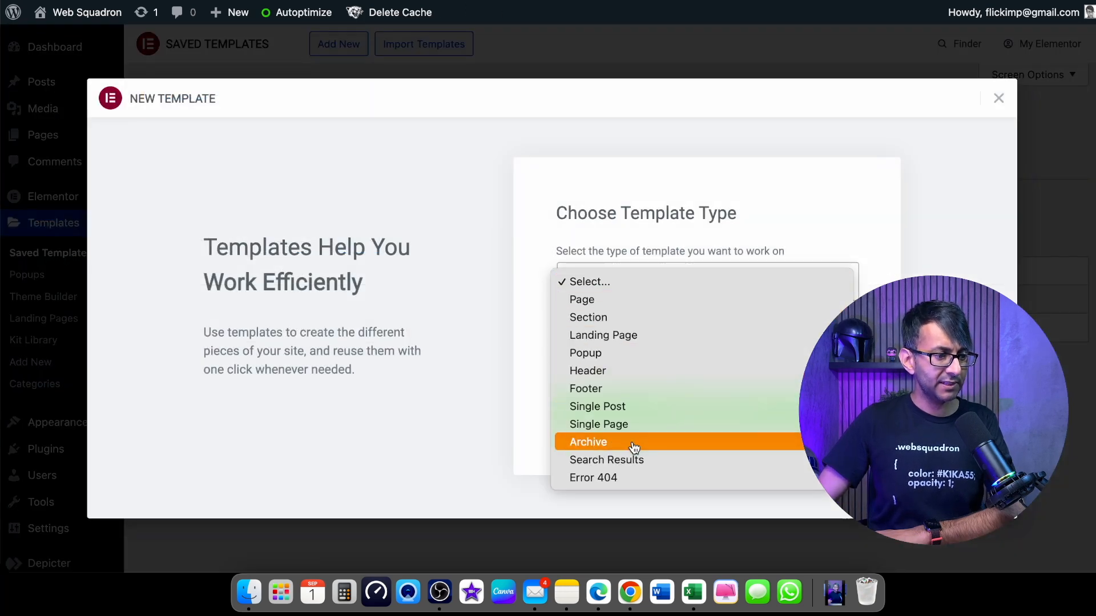
click(588, 442)
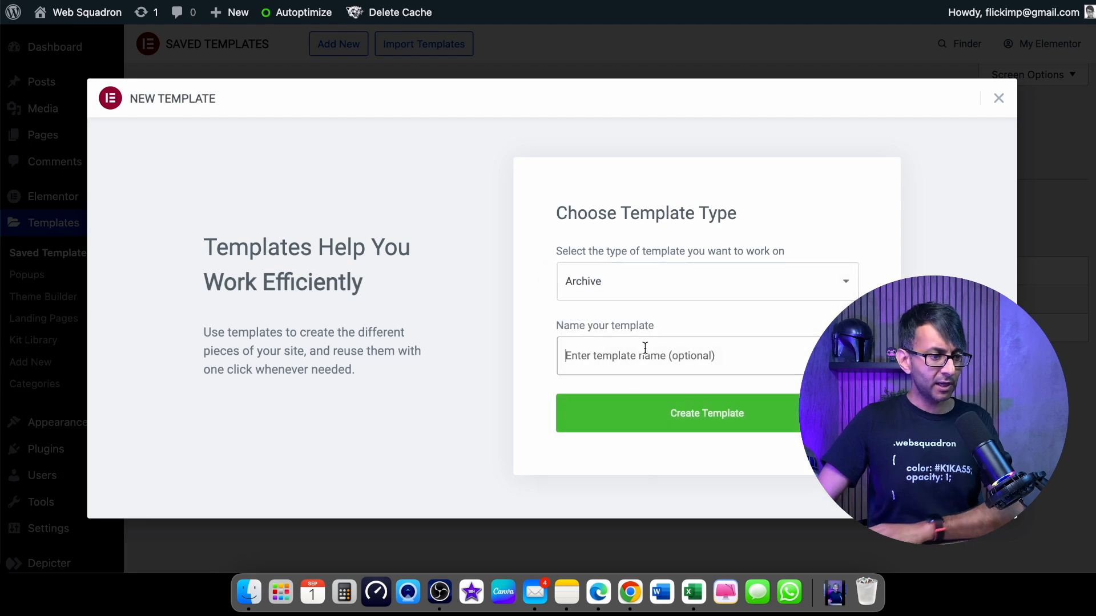
text(Po)
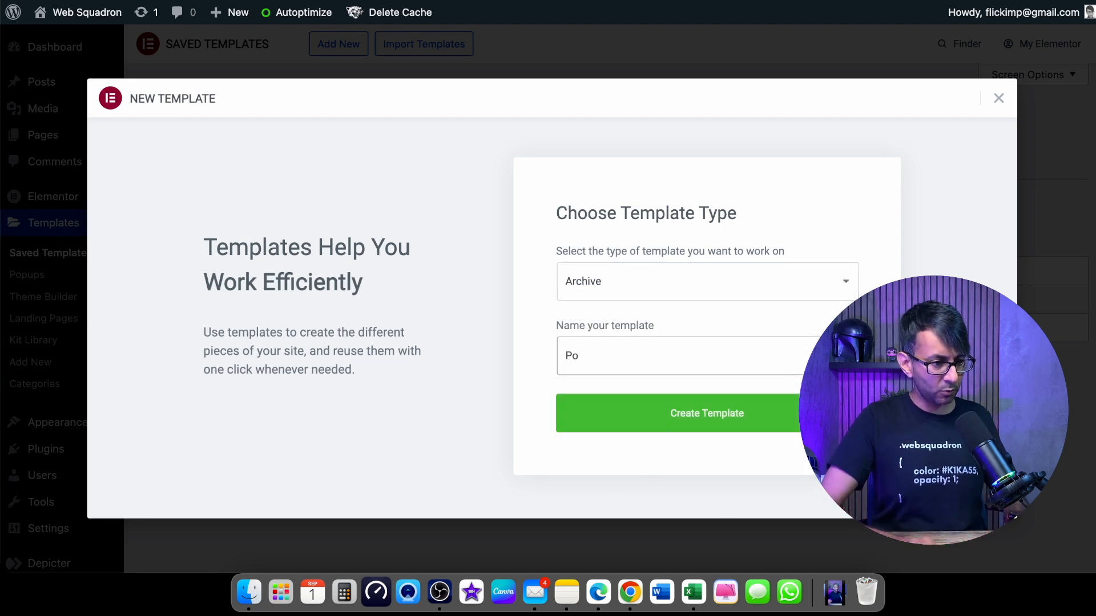
text(Blog)
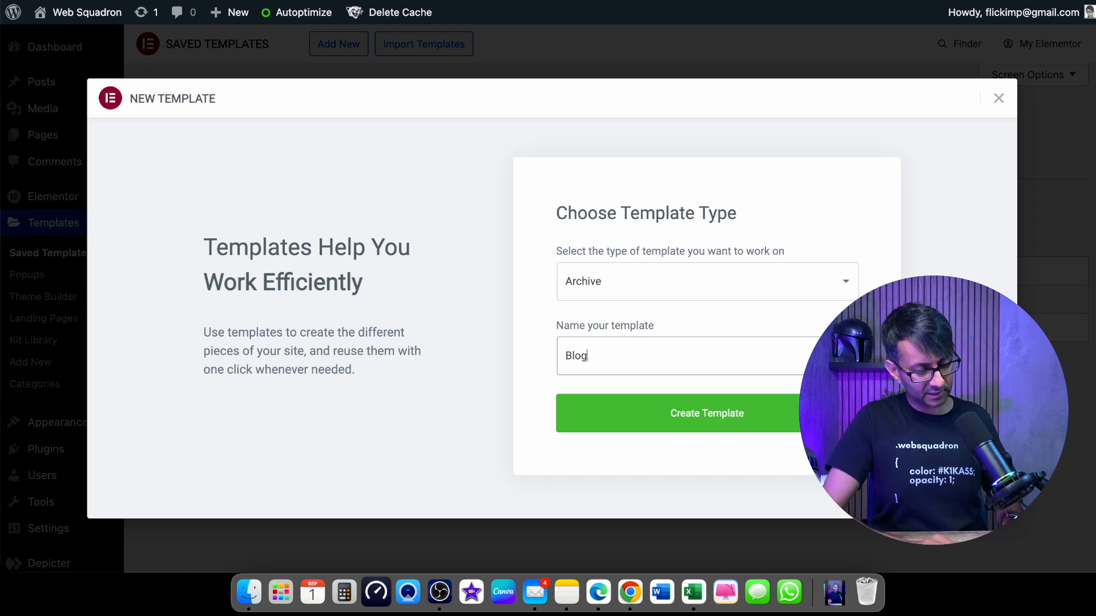
text(Filters)
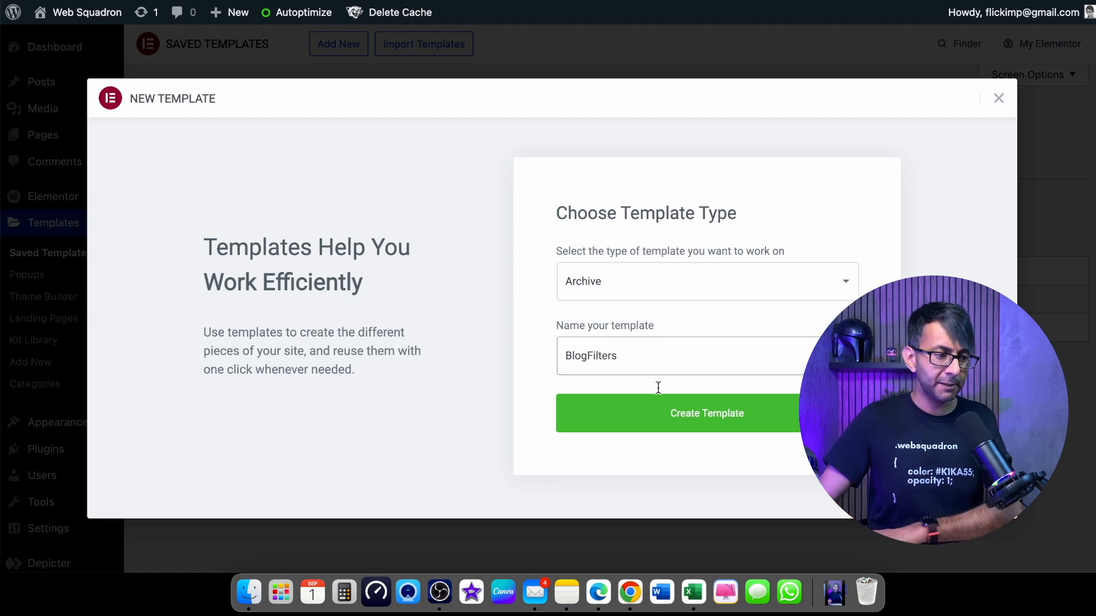
click(705, 413)
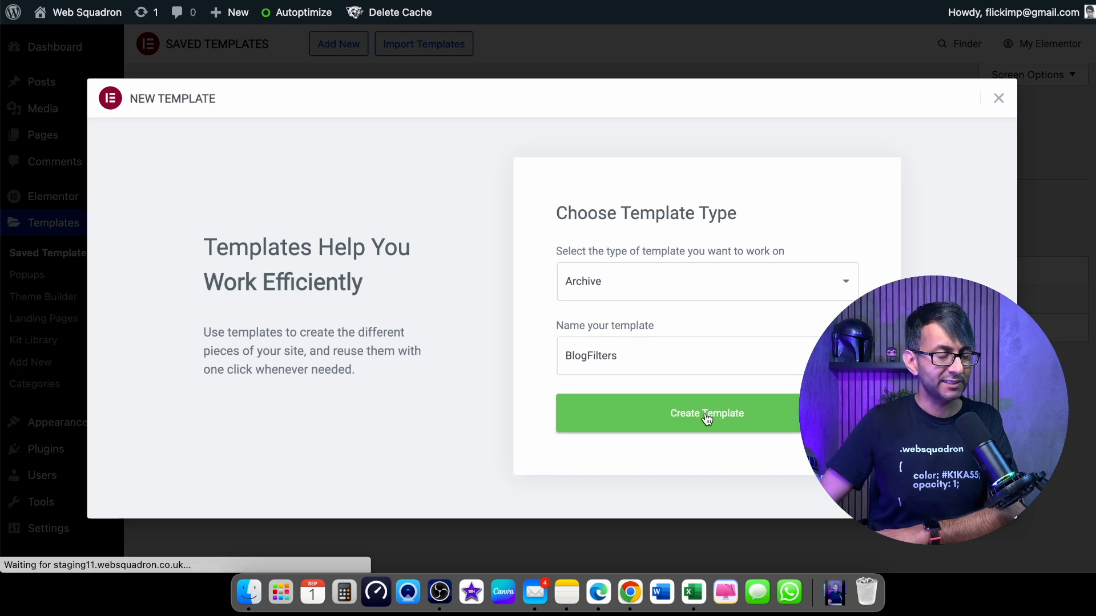
click(707, 413)
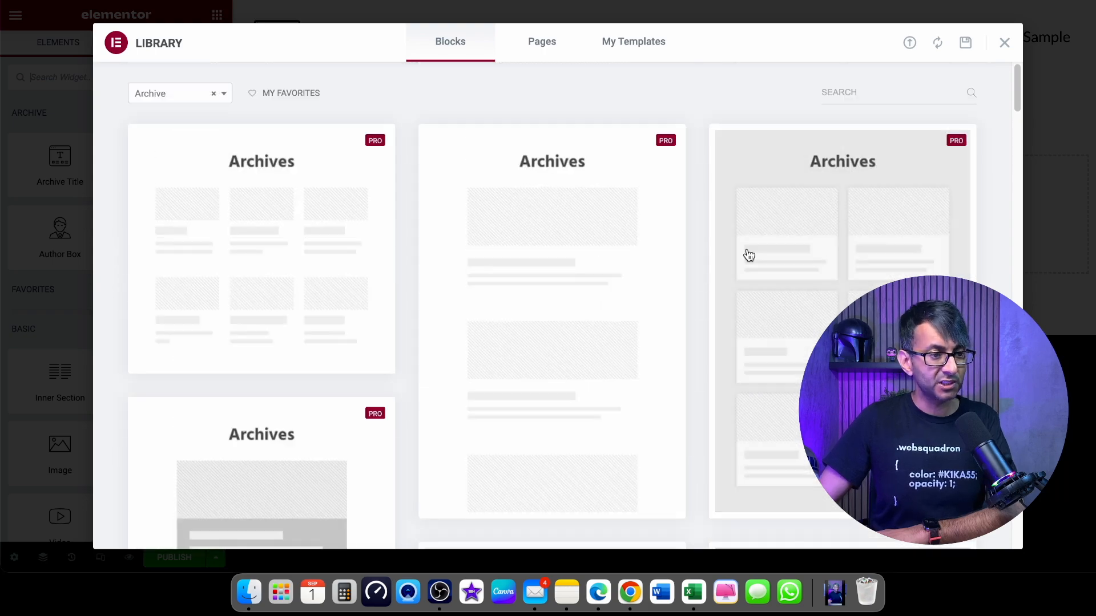
Step: Paste the copied posts grid into the empty BlogFilters template and show its Query settings
click(1005, 43)
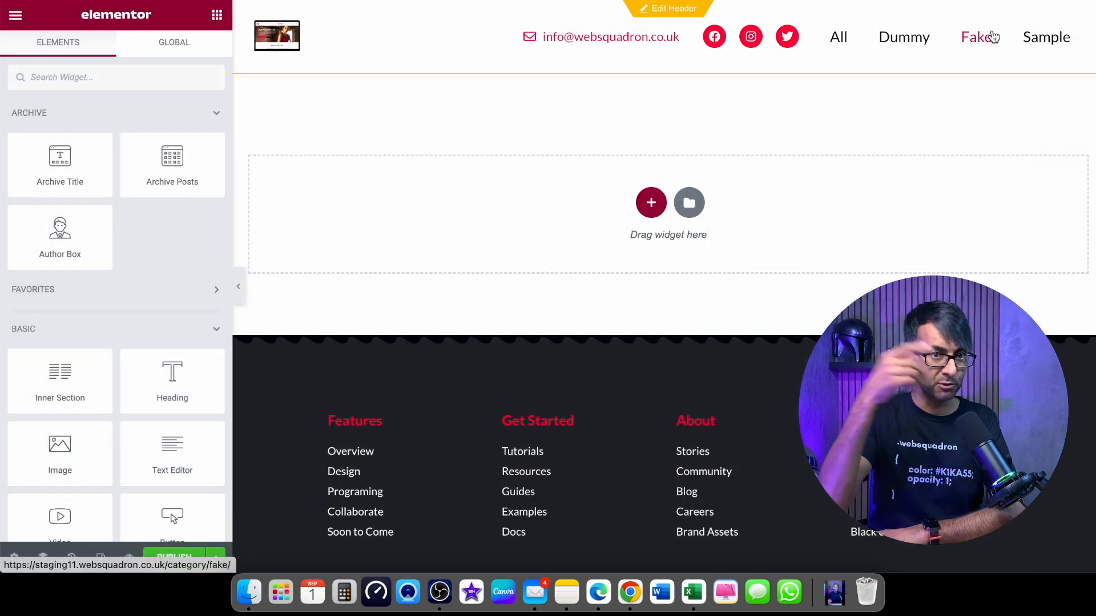
right_click(440, 212)
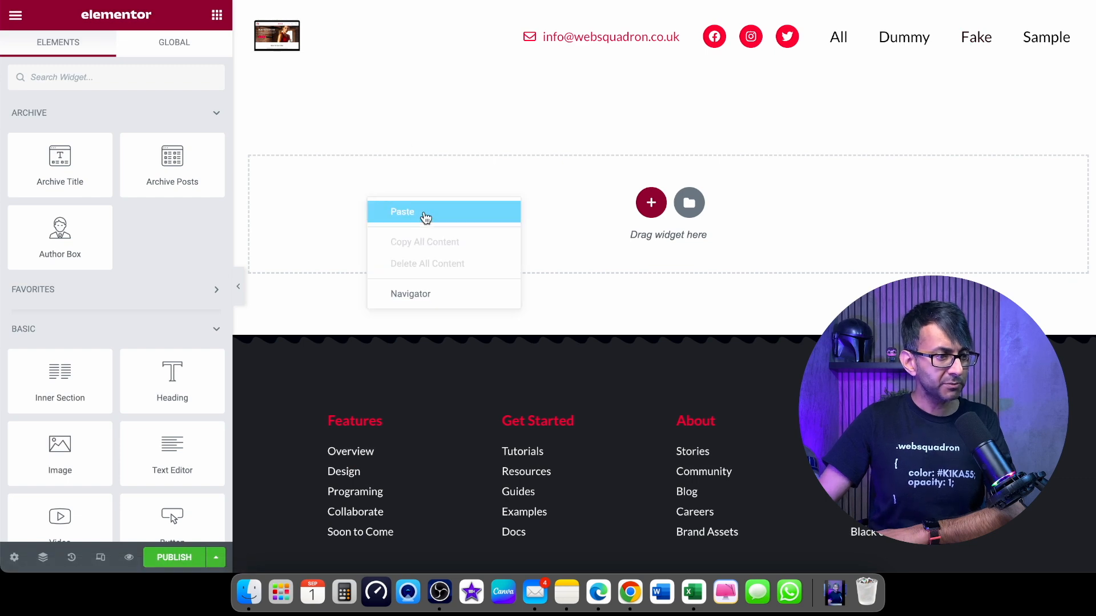
click(400, 212)
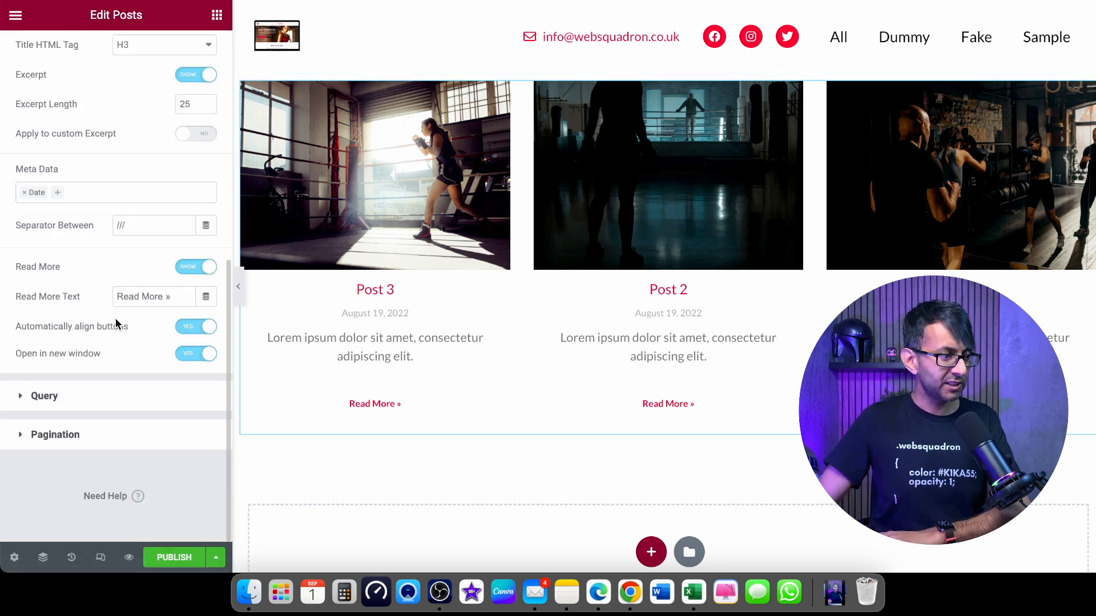
click(44, 396)
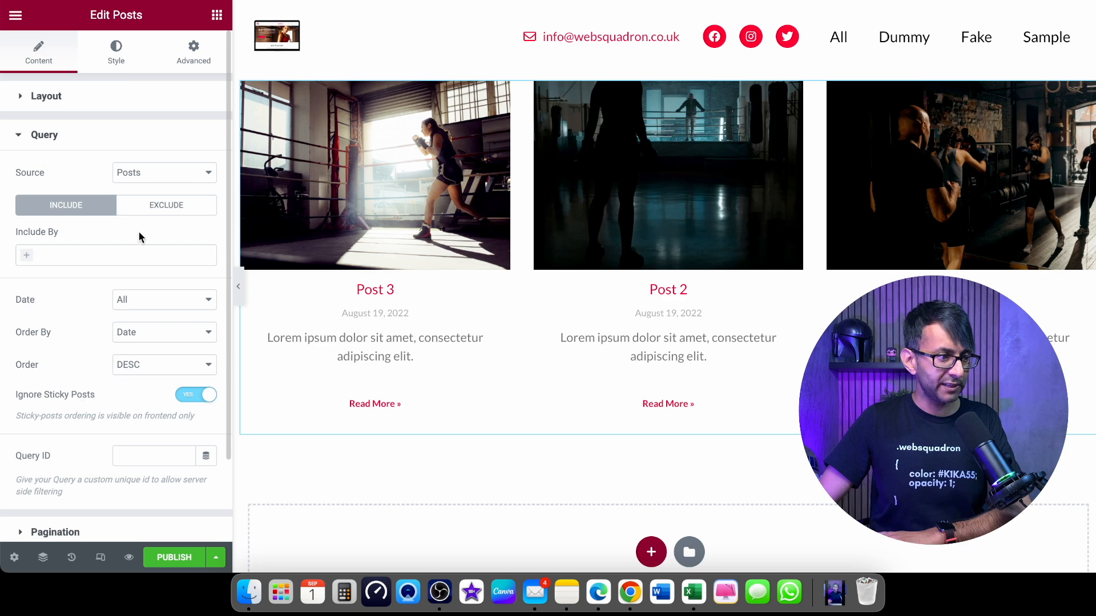
click(164, 172)
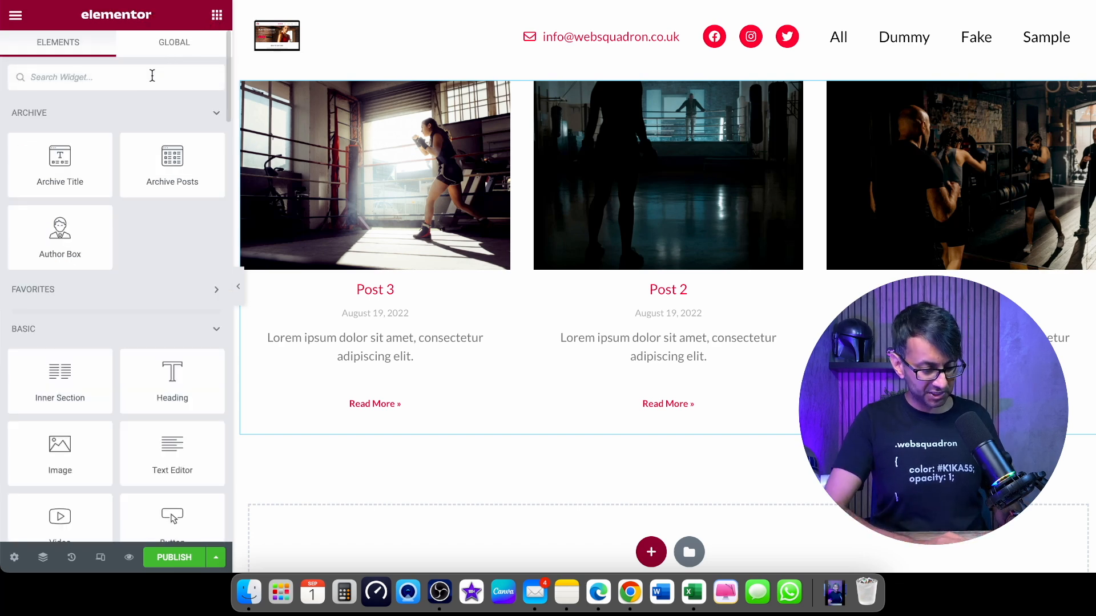
Step: Add a Nav Menu widget showing BlogMenu above the posts grid, items aligned to Center
text(nav)
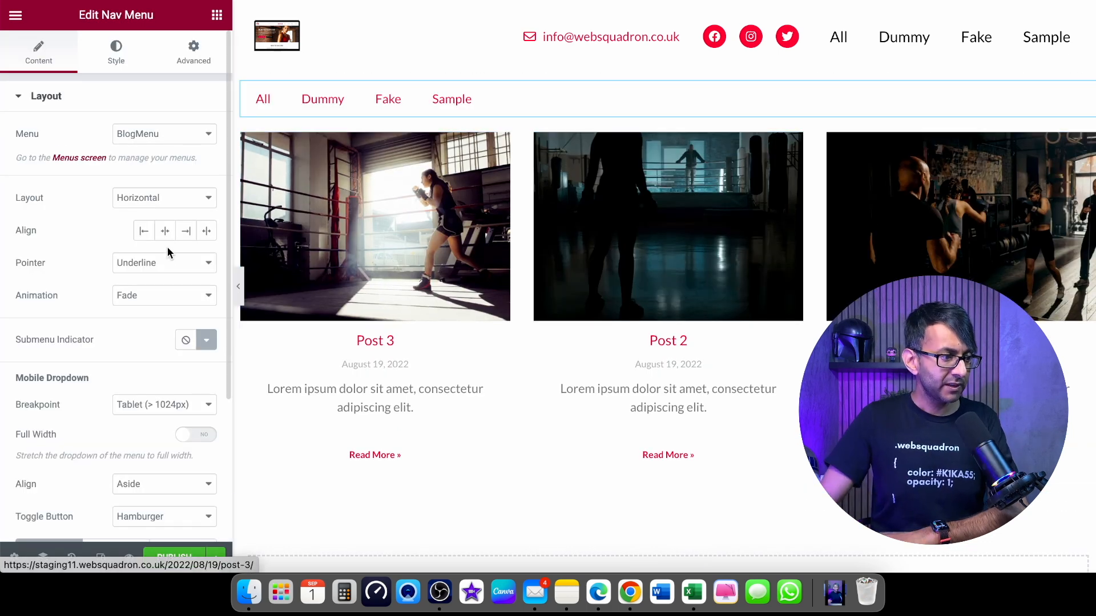
click(206, 230)
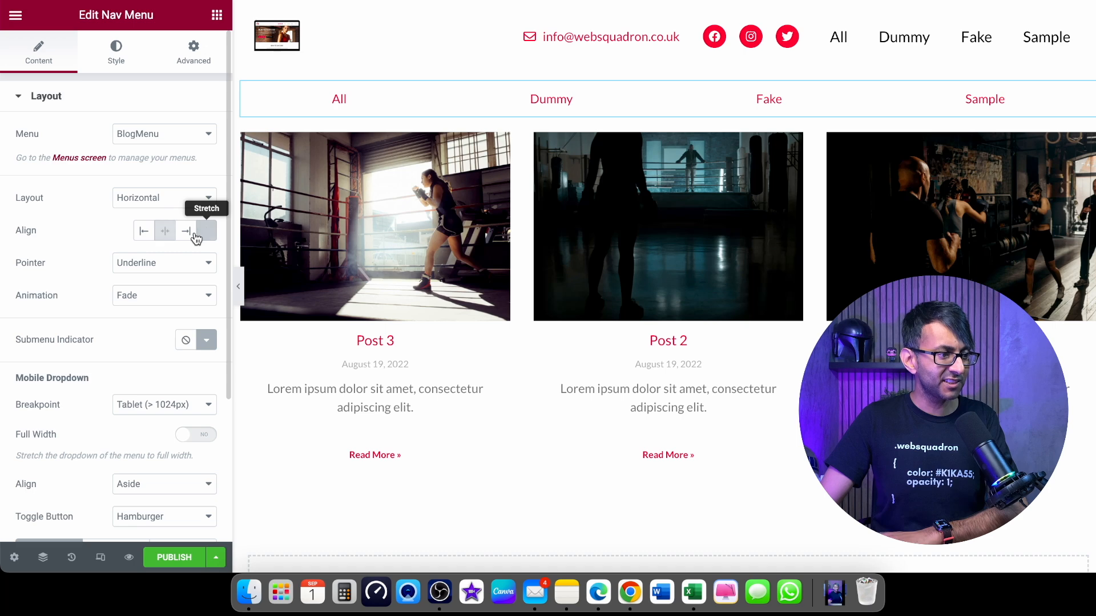
click(145, 230)
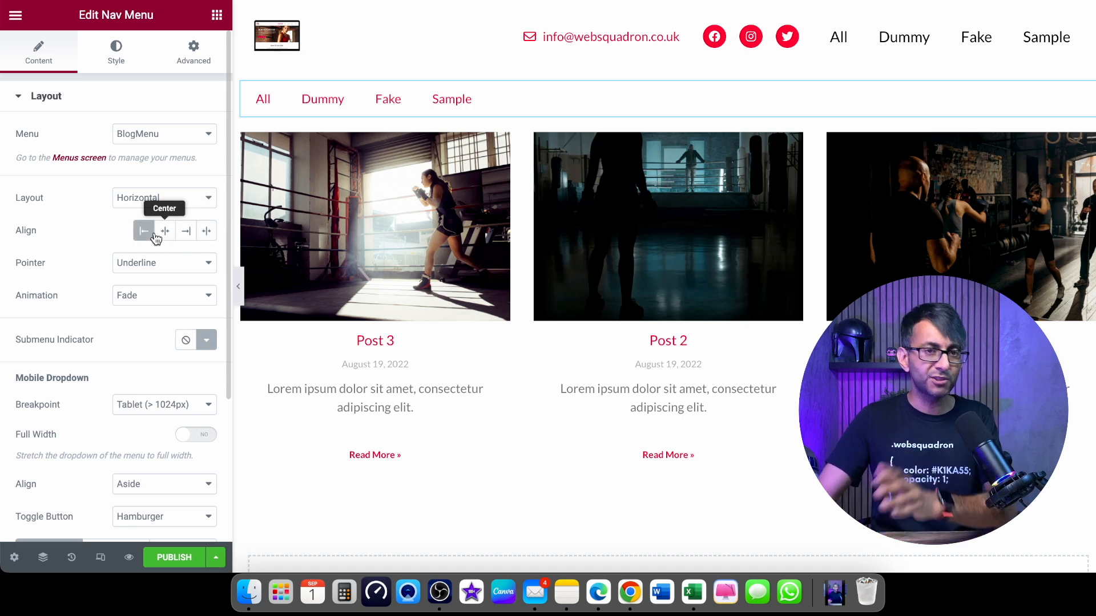
click(165, 230)
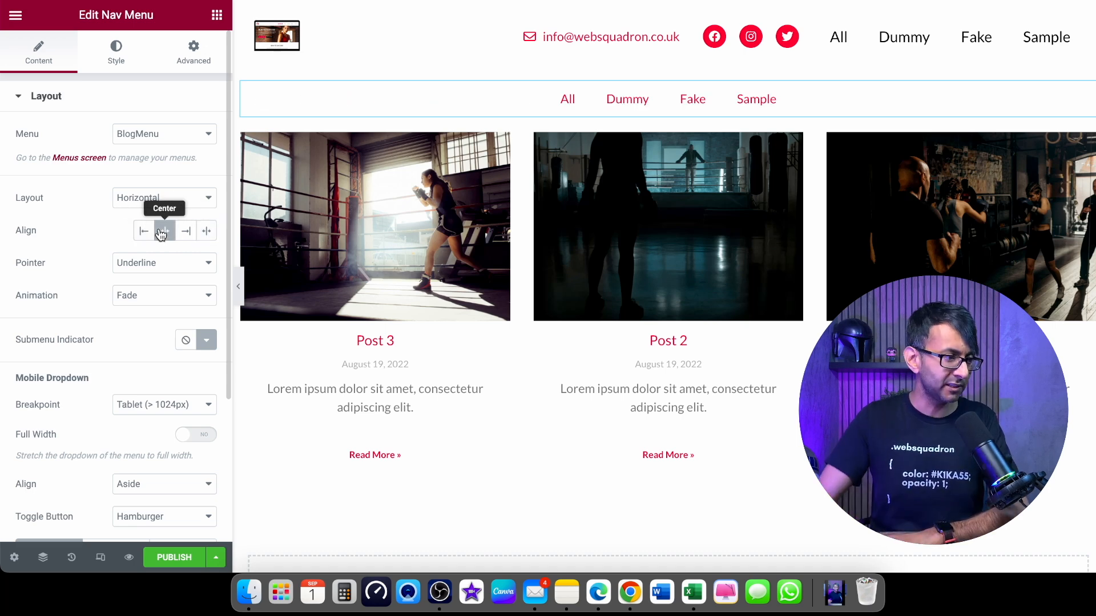
click(164, 231)
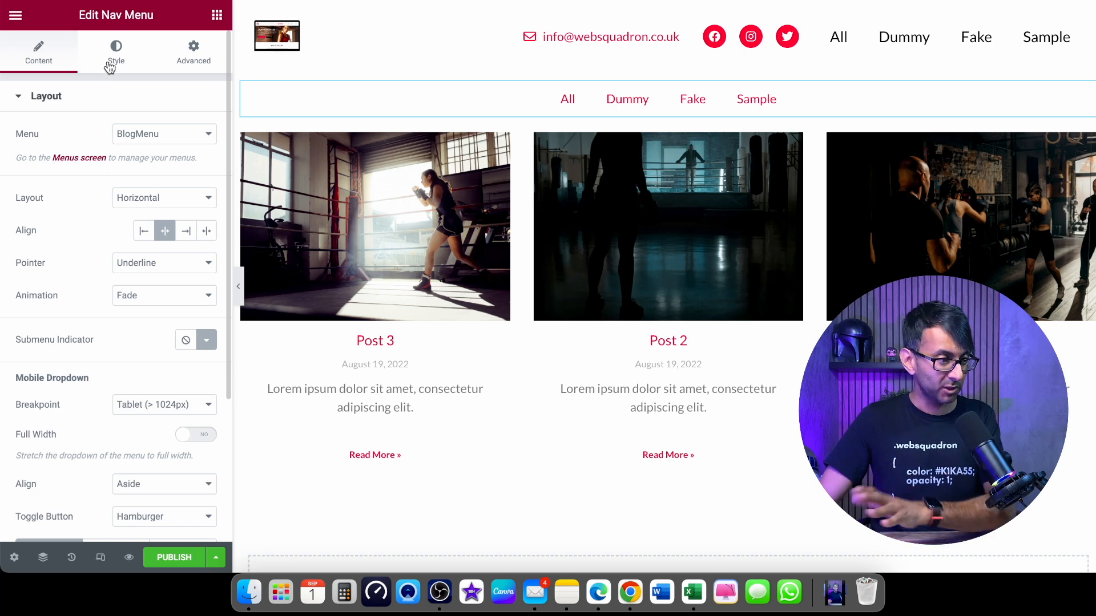
click(164, 134)
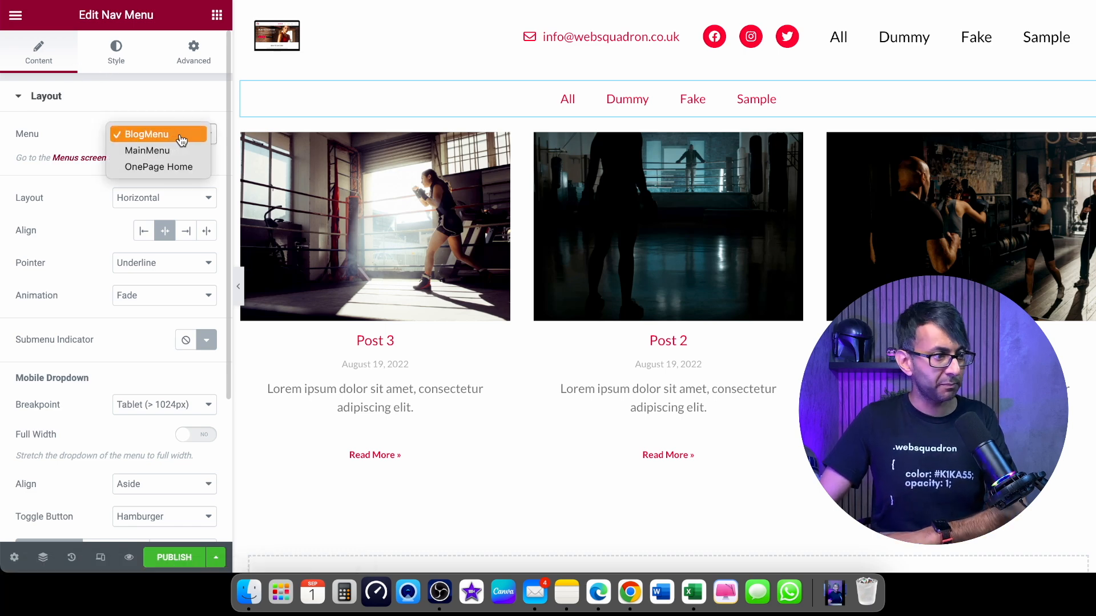
click(145, 135)
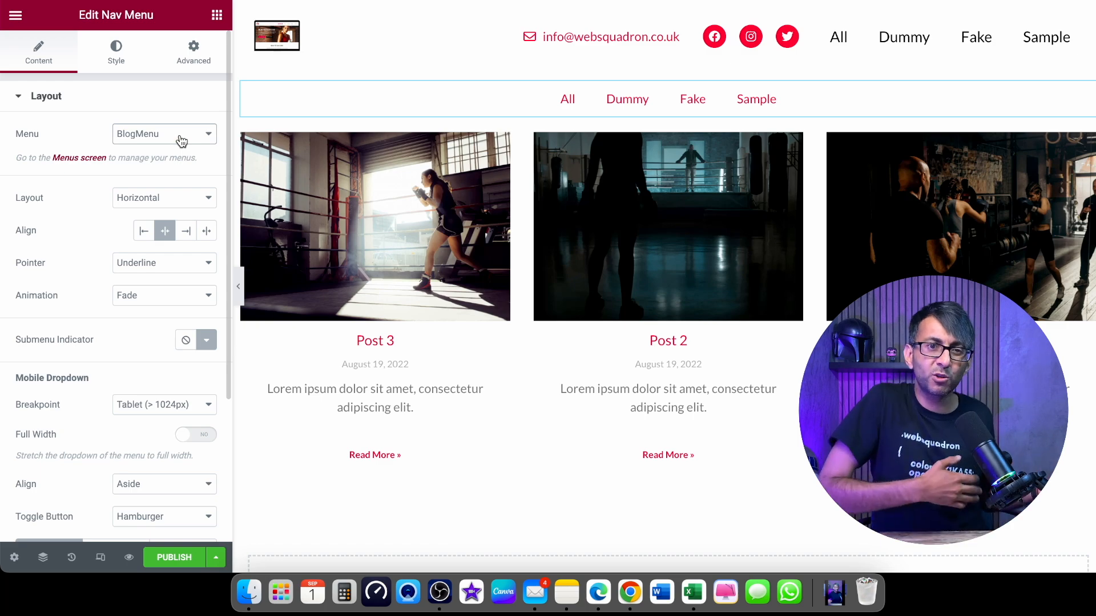
click(173, 557)
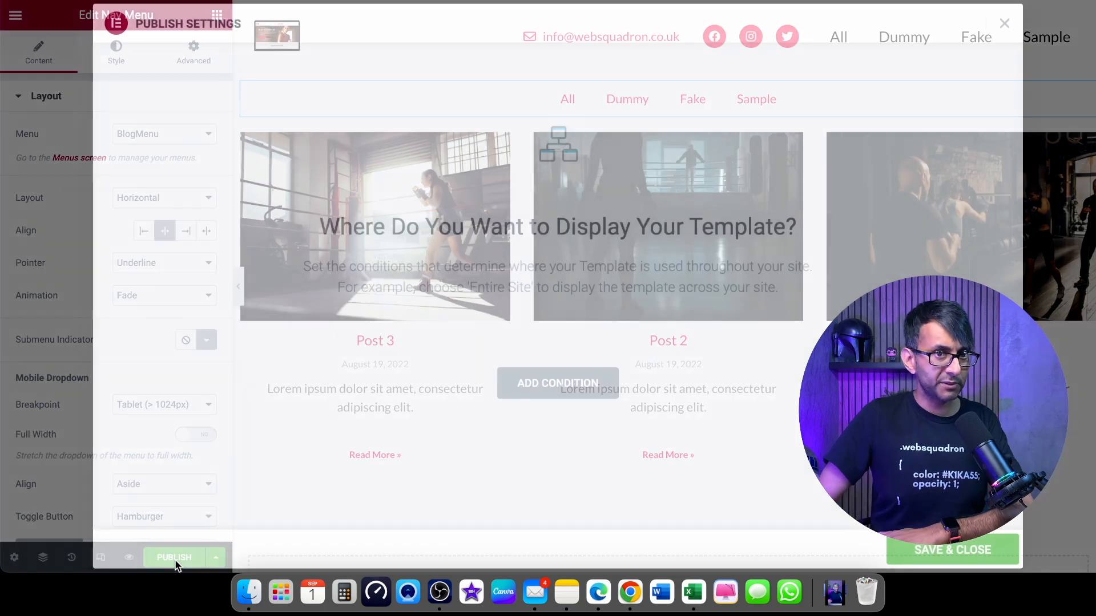
Step: Publish BlogFilters with an Include > All Archives display condition
click(173, 556)
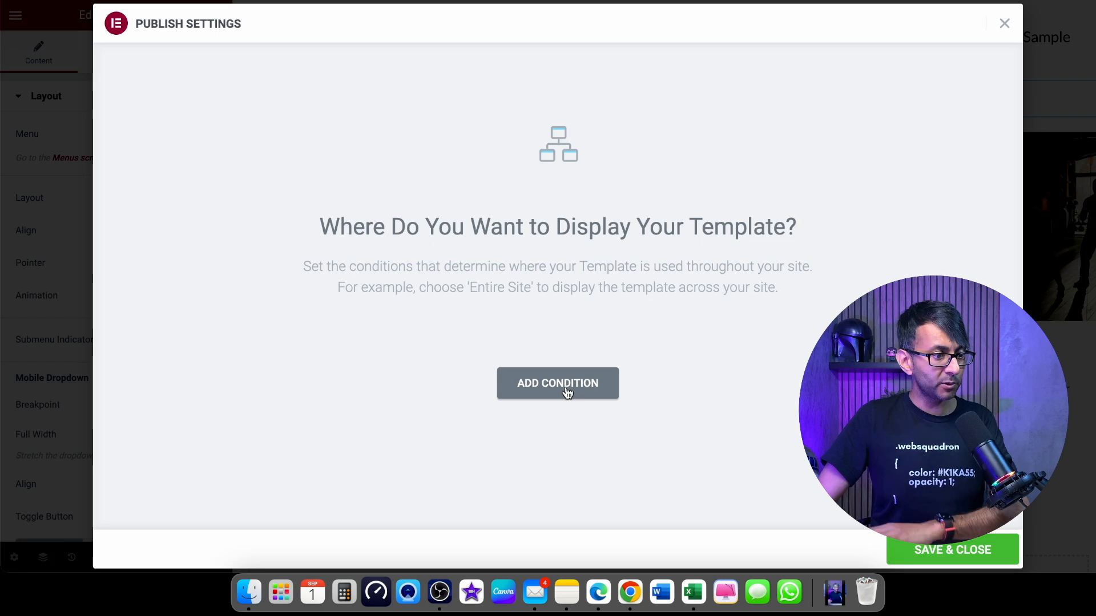
click(556, 383)
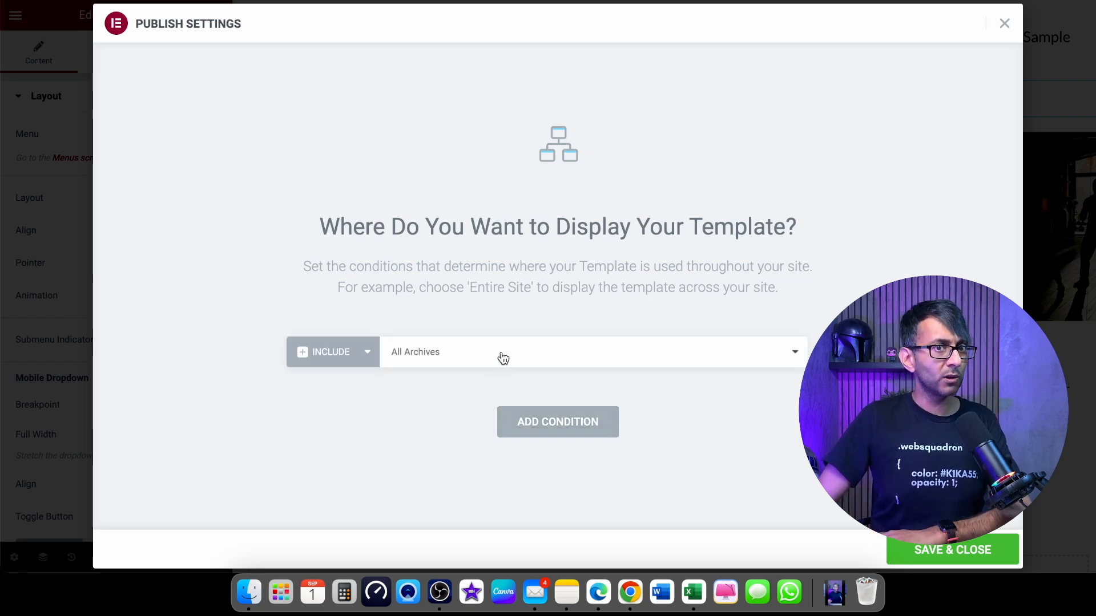
click(592, 351)
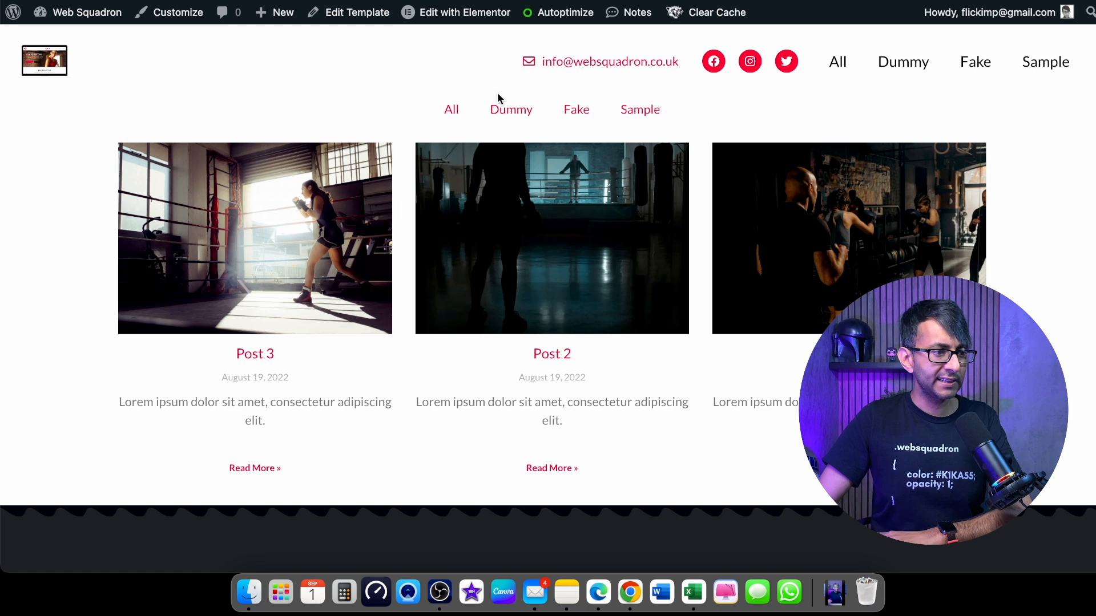
mouse_move(511, 110)
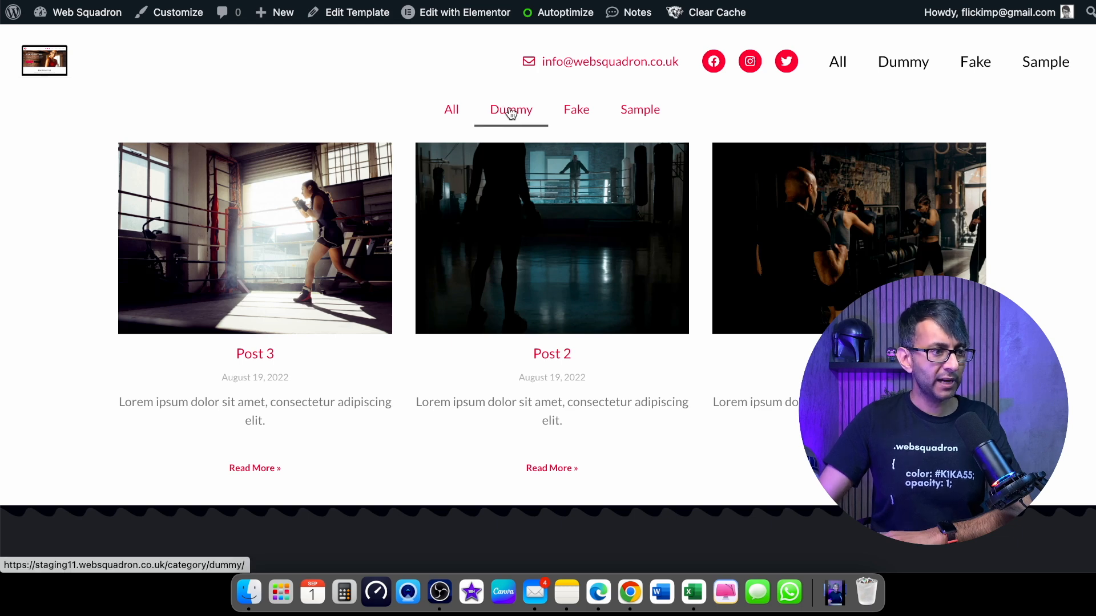
Step: Open the Dummy category archive from the live blog's category menu and look through it
click(510, 109)
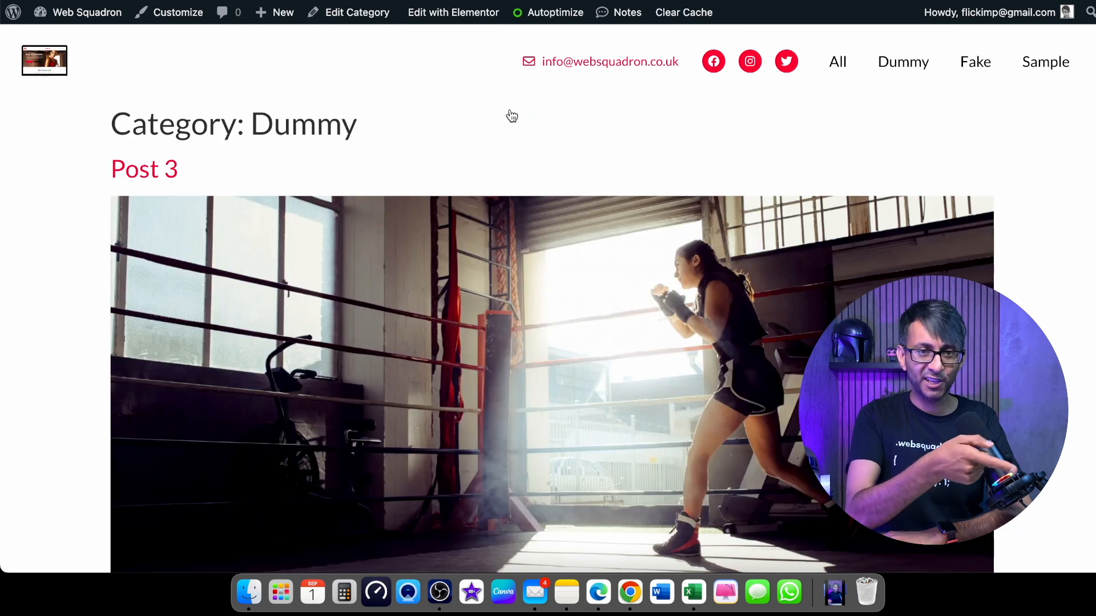
scroll(down, 3)
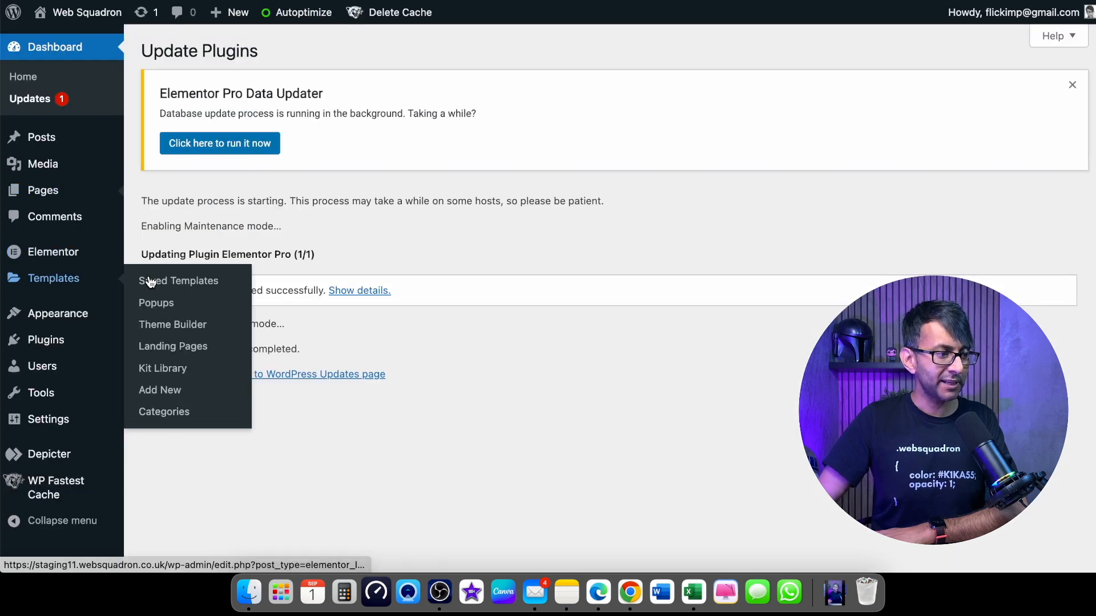
Step: Create a new Archive template named BlogFilters Results
click(178, 281)
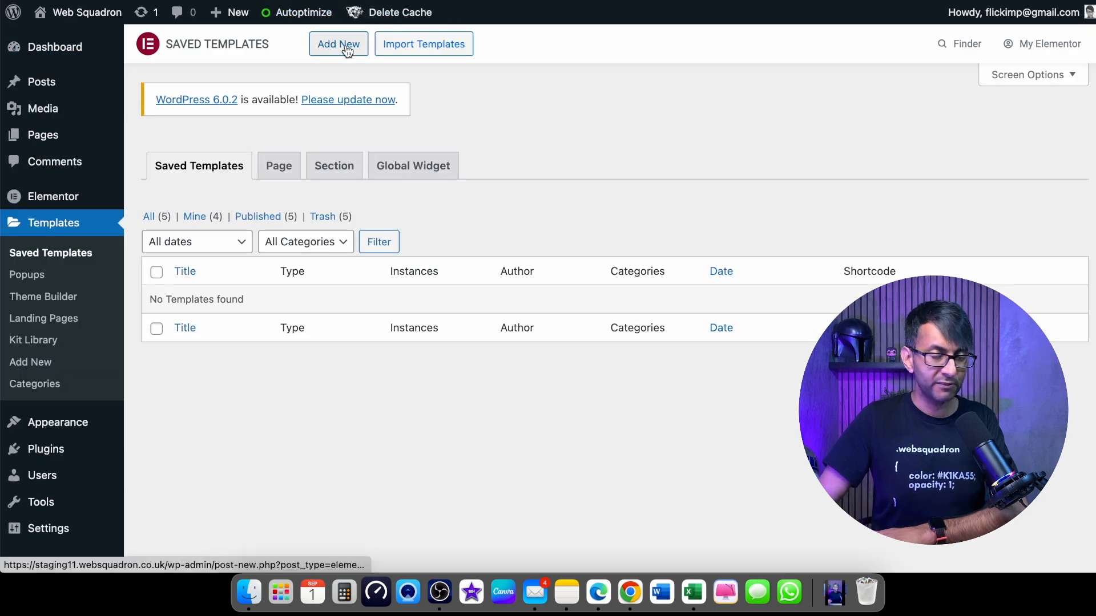
click(338, 43)
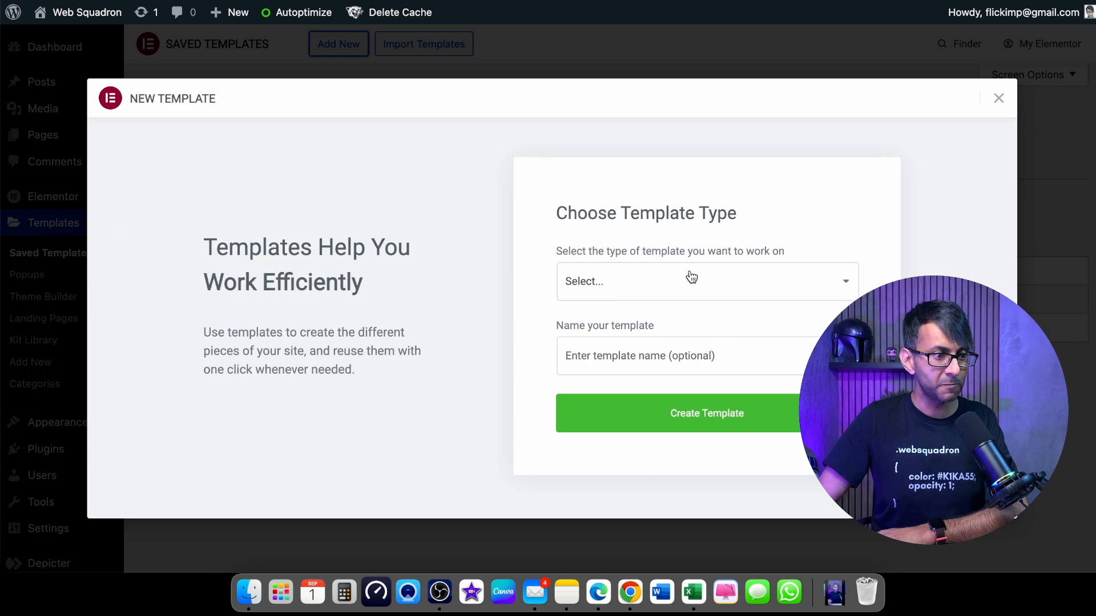
click(705, 281)
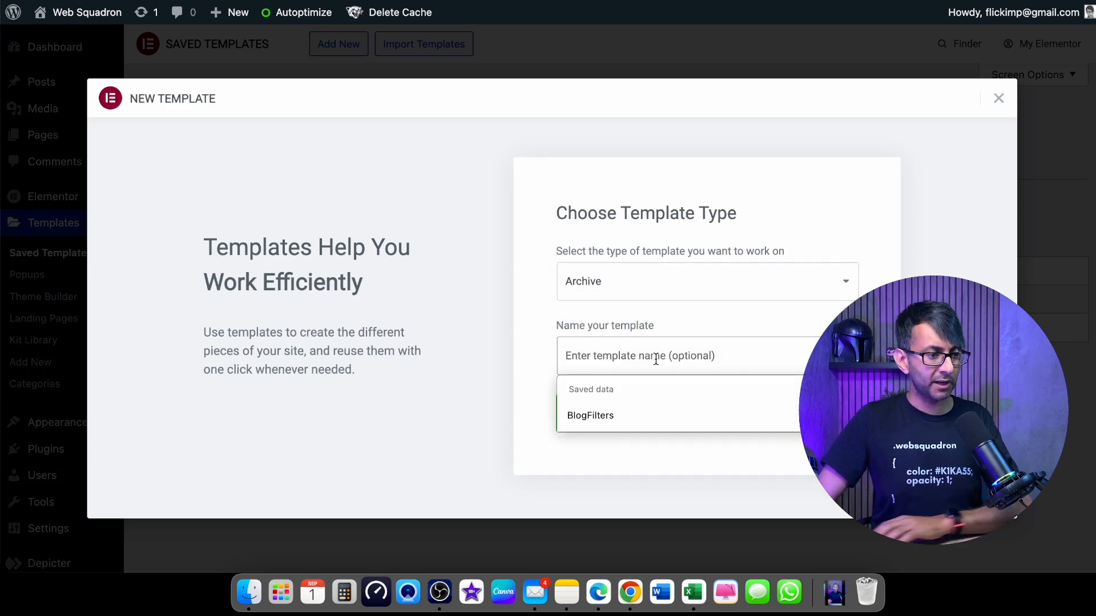
click(590, 415)
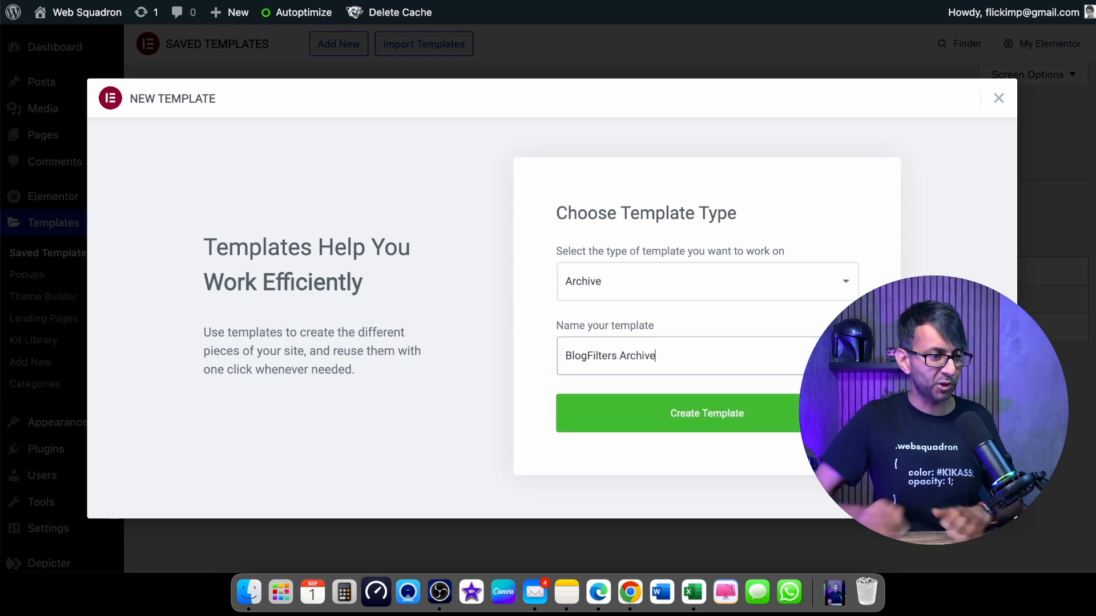
key(backspace)
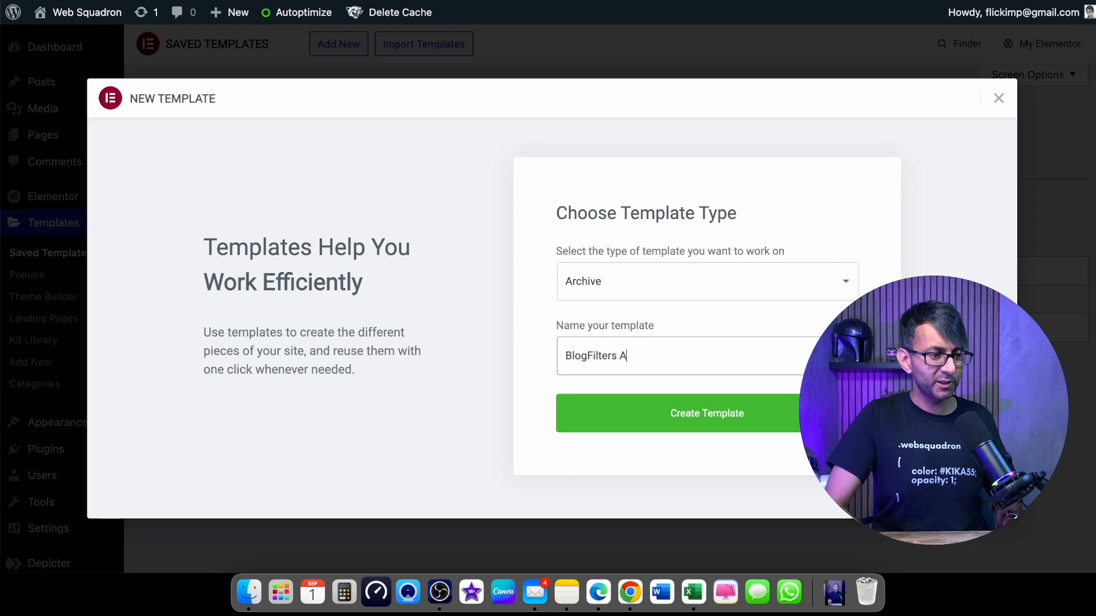
text(Result)
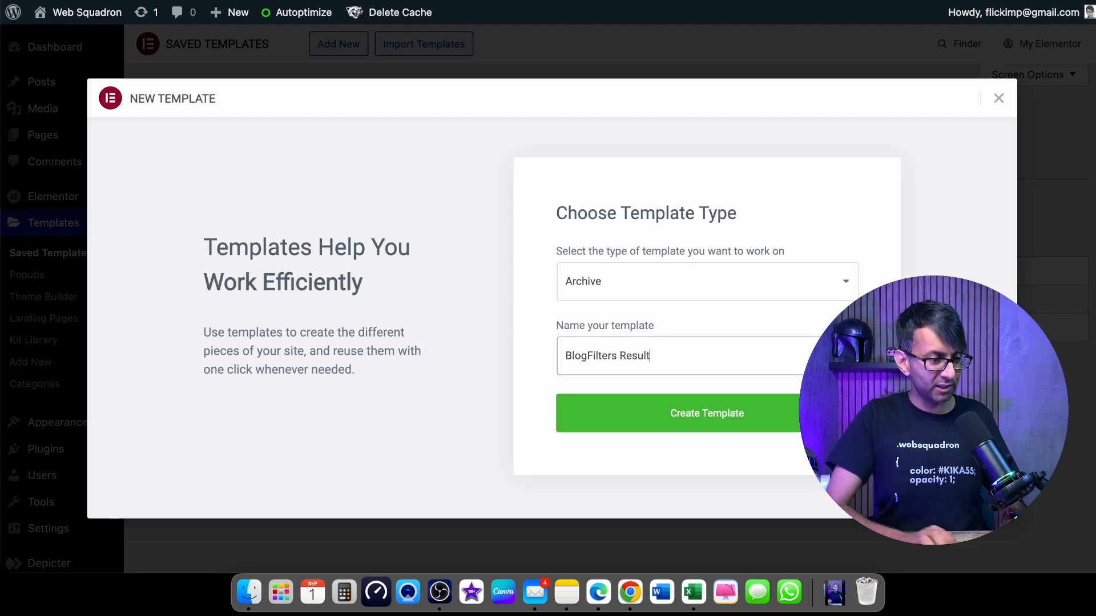
text(s)
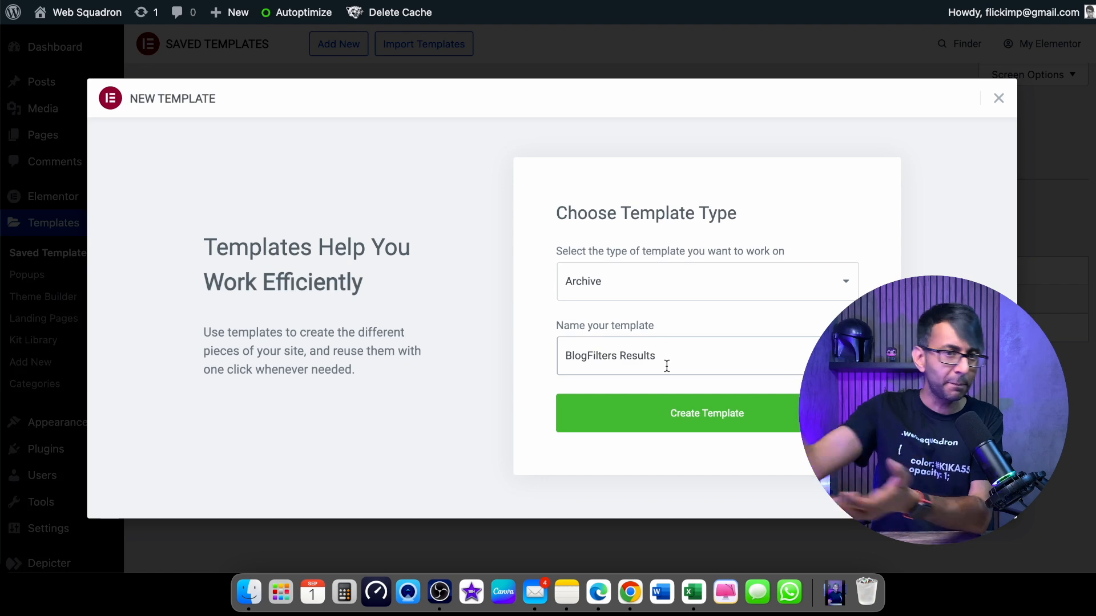
click(705, 413)
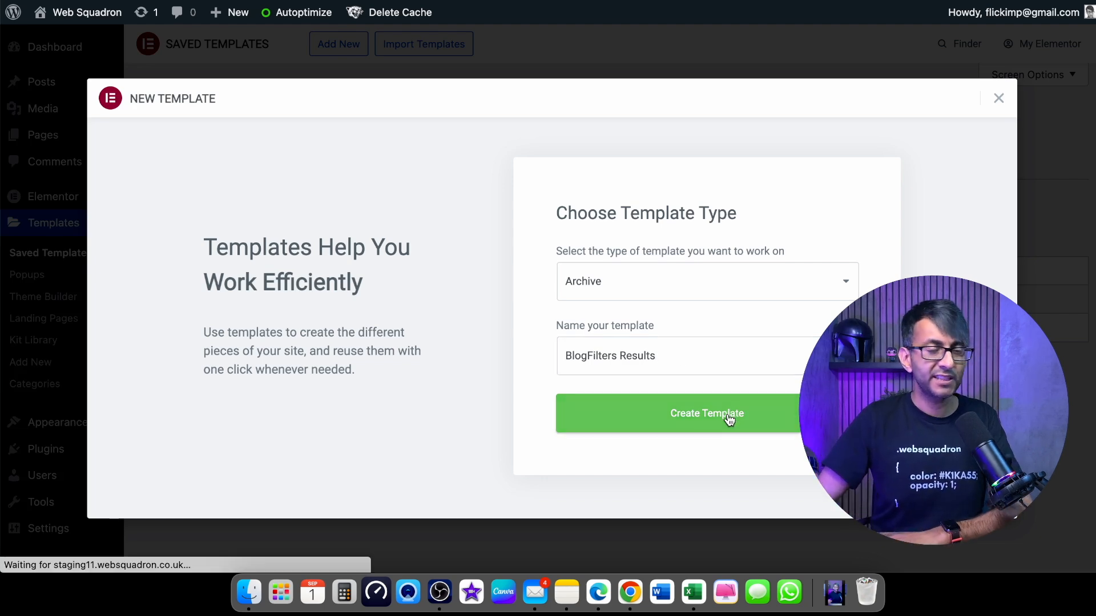
click(706, 413)
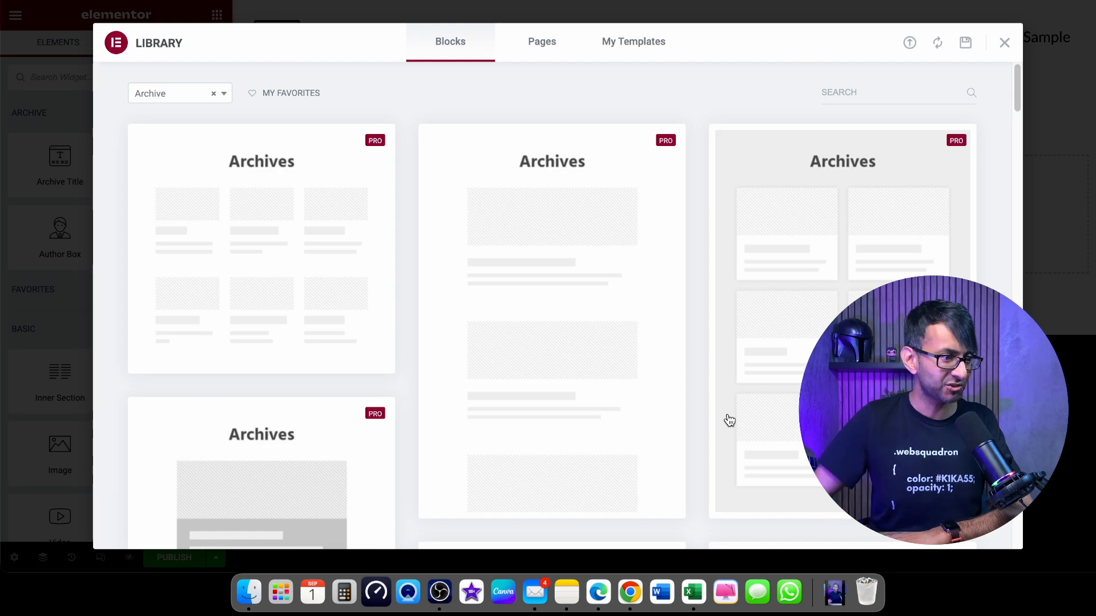
mouse_move(687, 207)
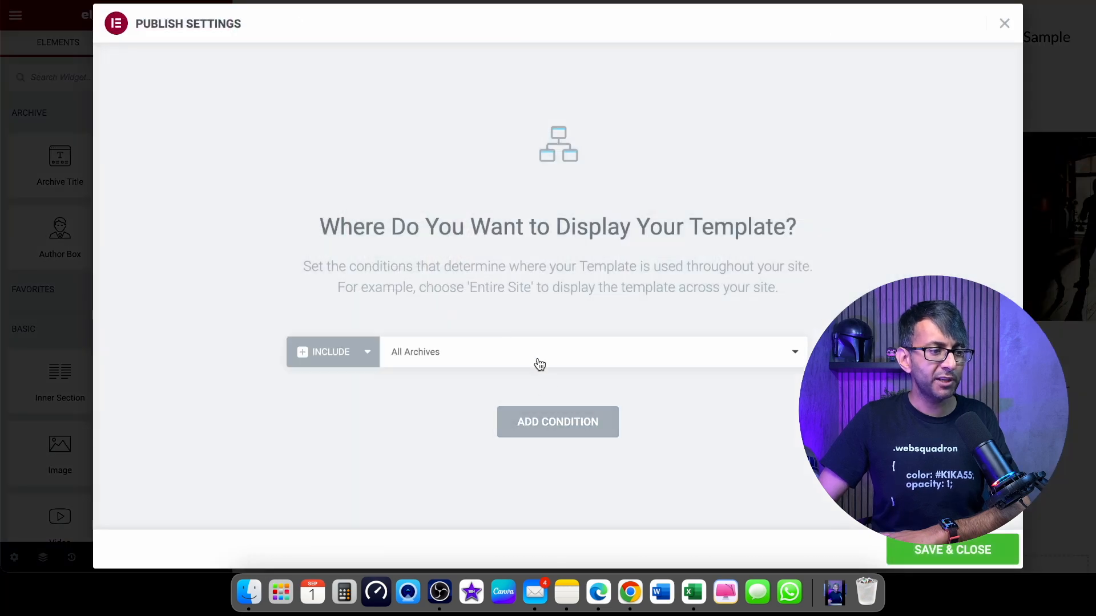
Step: Publish BlogFilters Results with an Include > All Archives condition and save
click(593, 352)
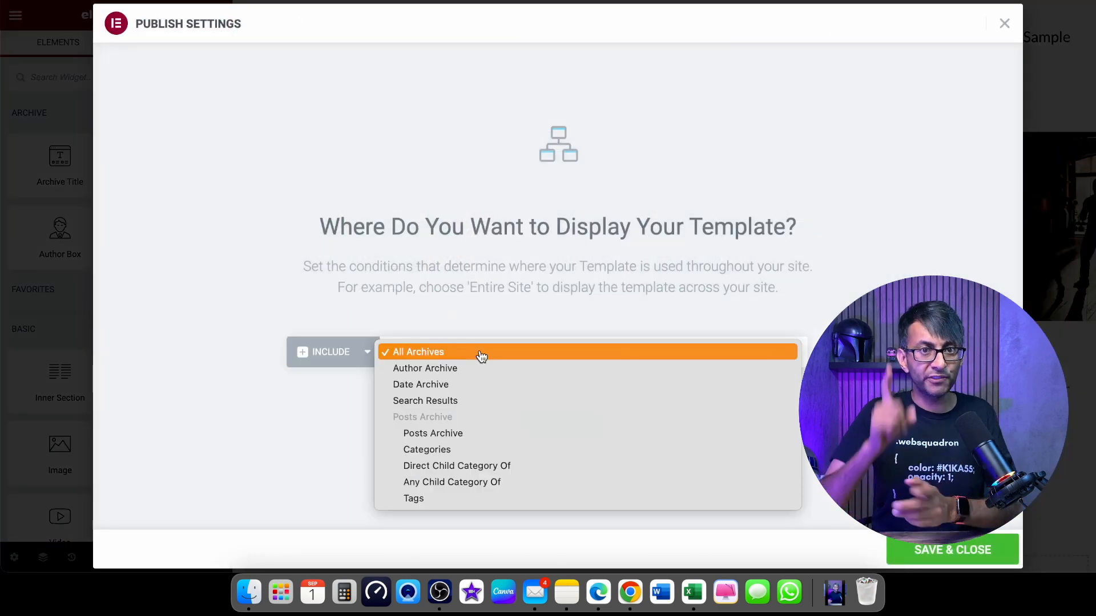
mouse_move(474, 433)
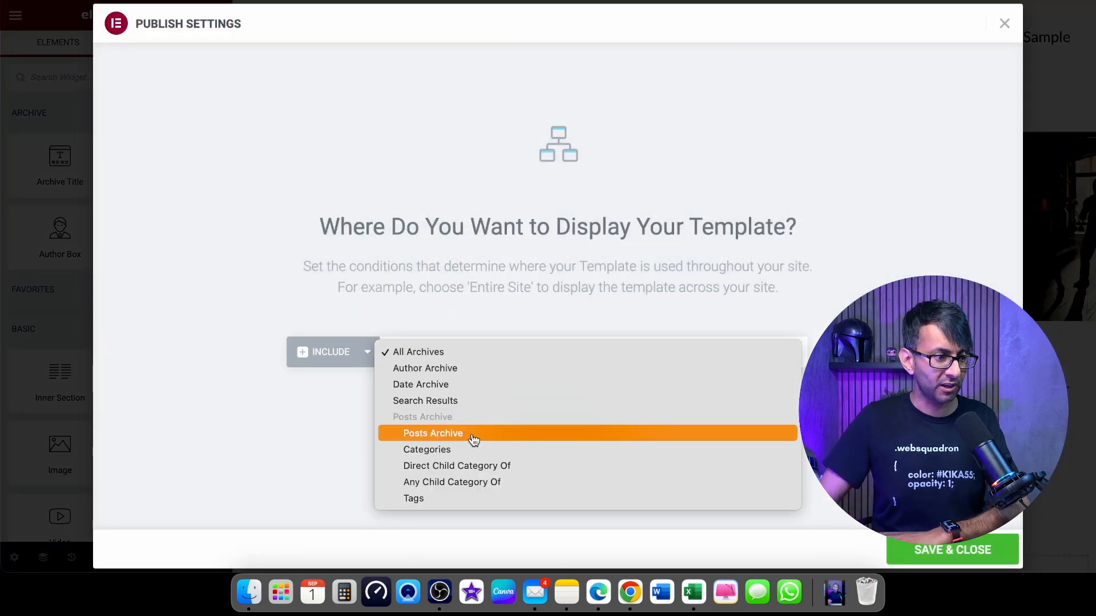
mouse_move(468, 356)
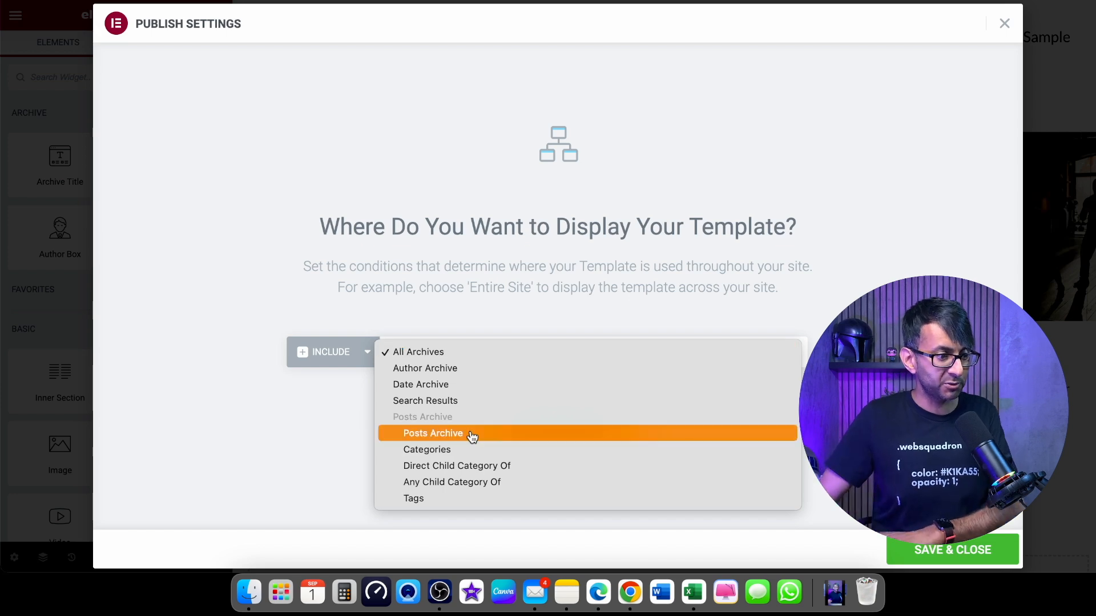
mouse_move(506, 351)
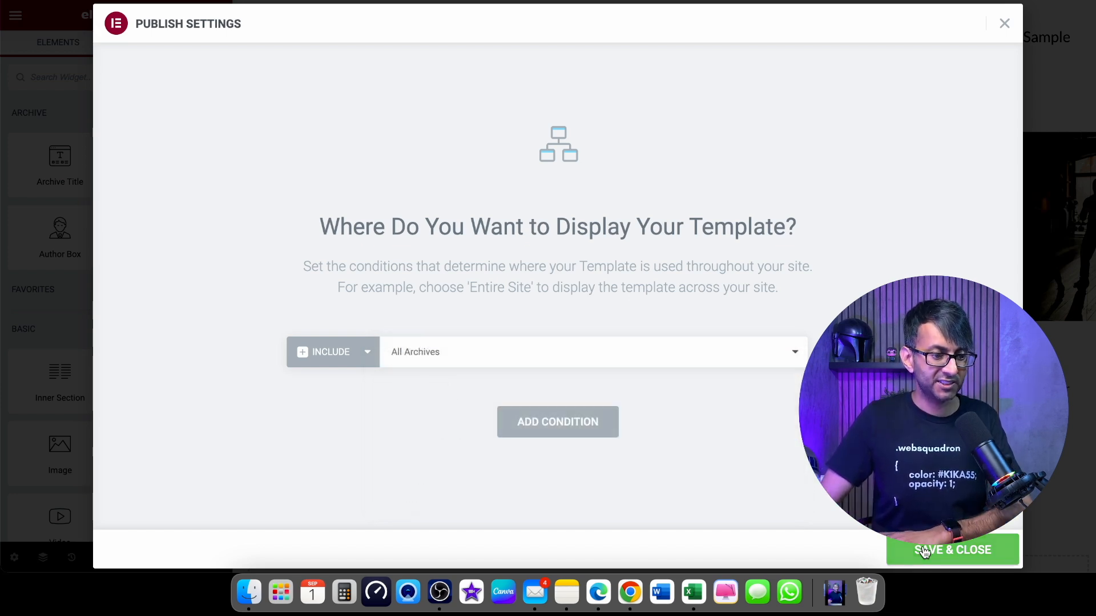
click(951, 549)
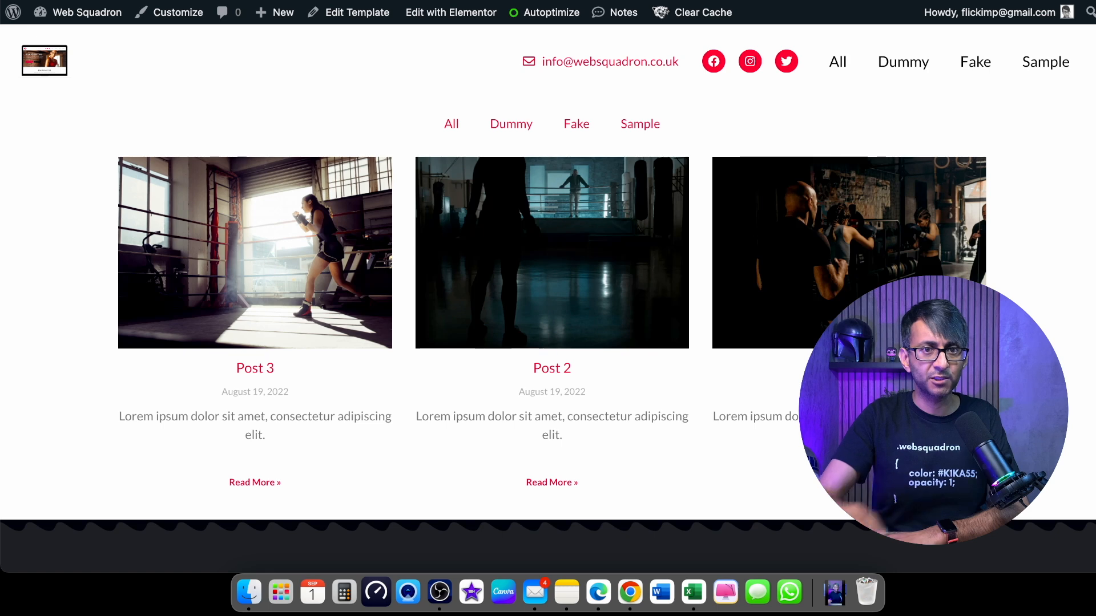
click(511, 123)
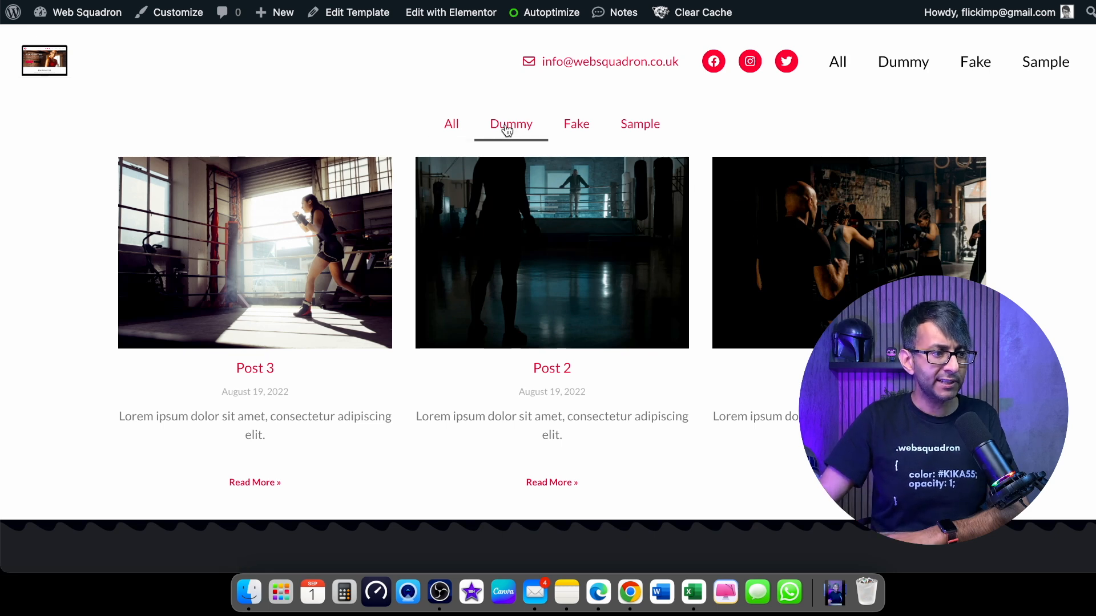
click(511, 123)
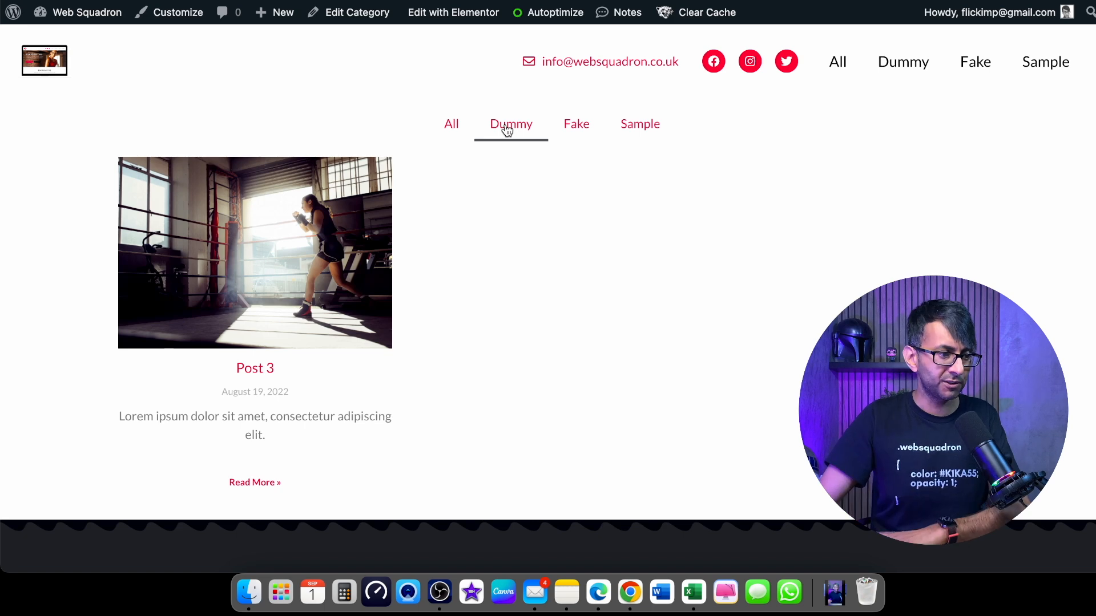
click(639, 123)
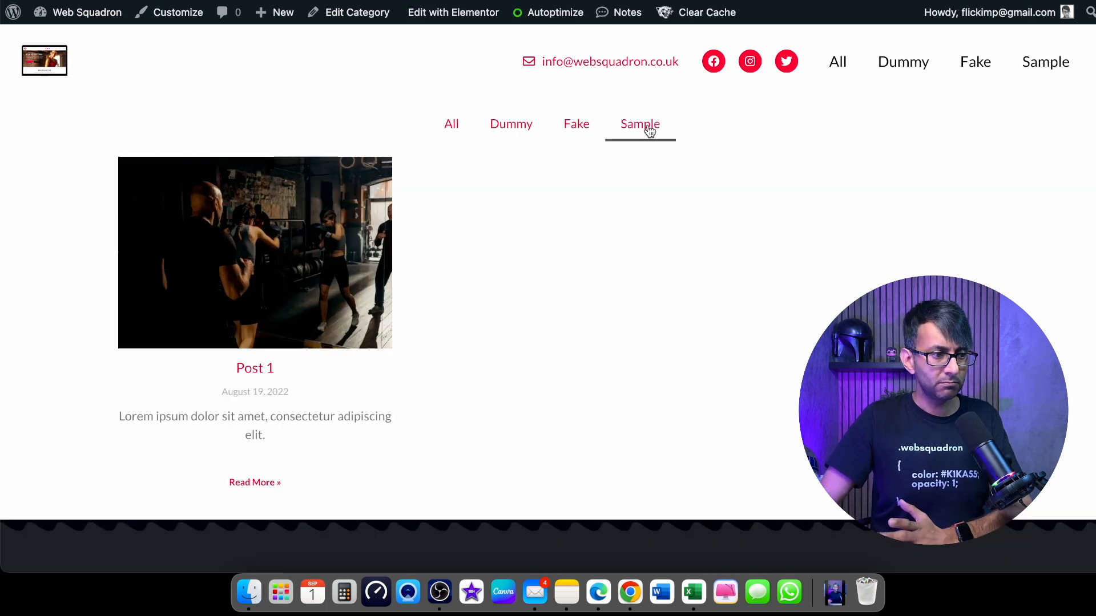
click(575, 124)
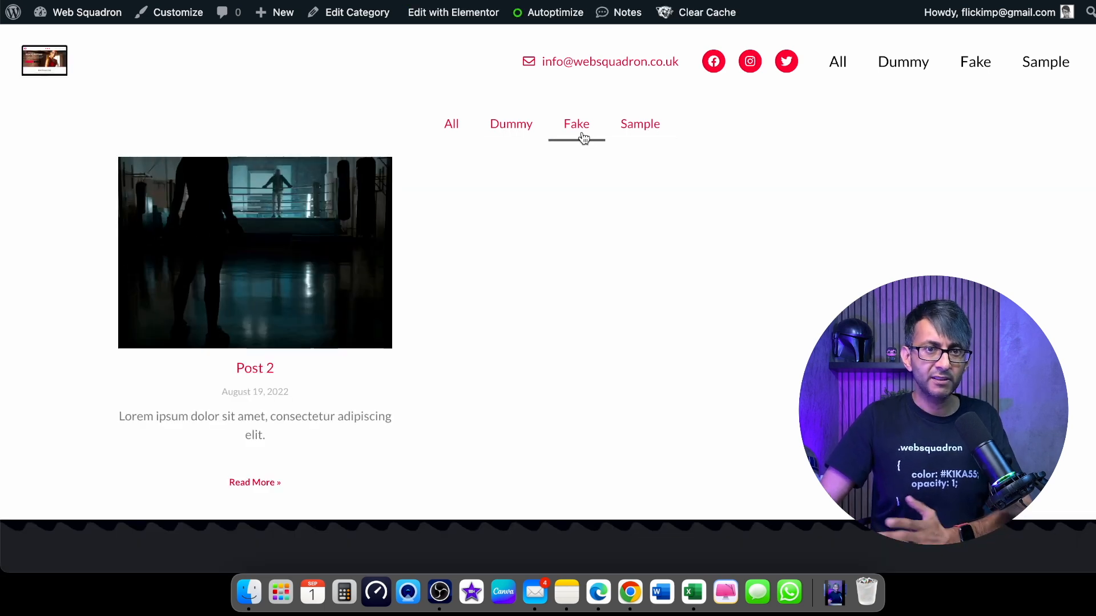
click(451, 124)
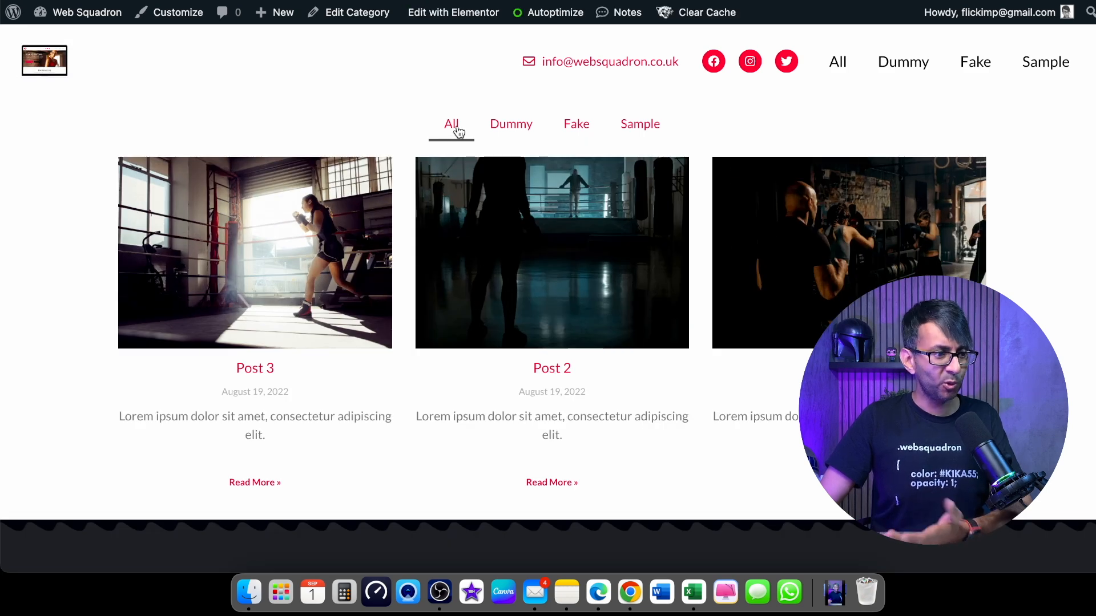
click(255, 369)
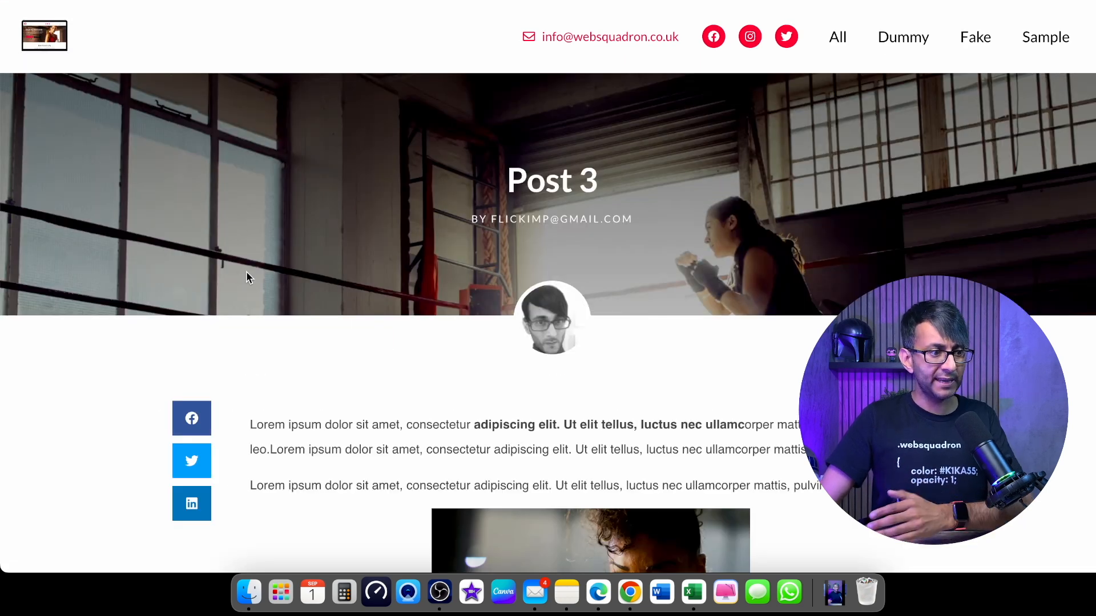
scroll(down, 3)
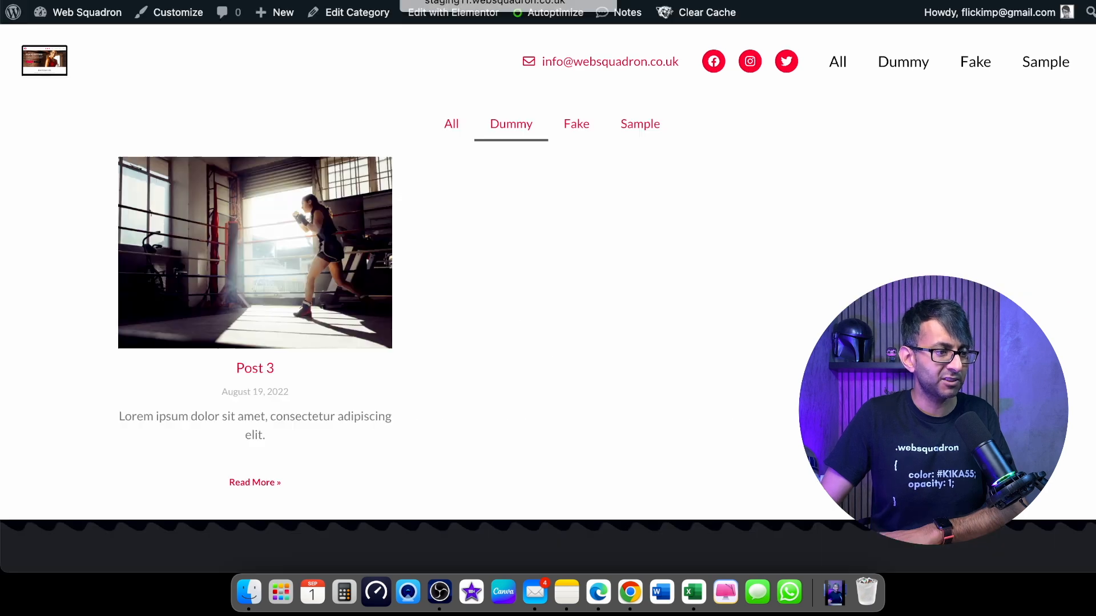
click(451, 123)
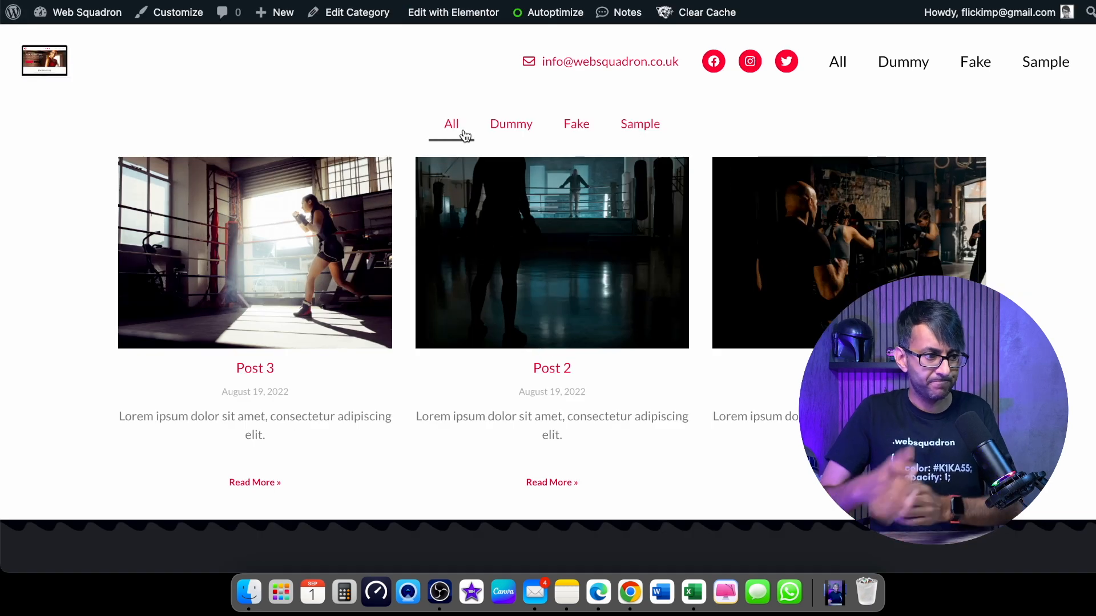